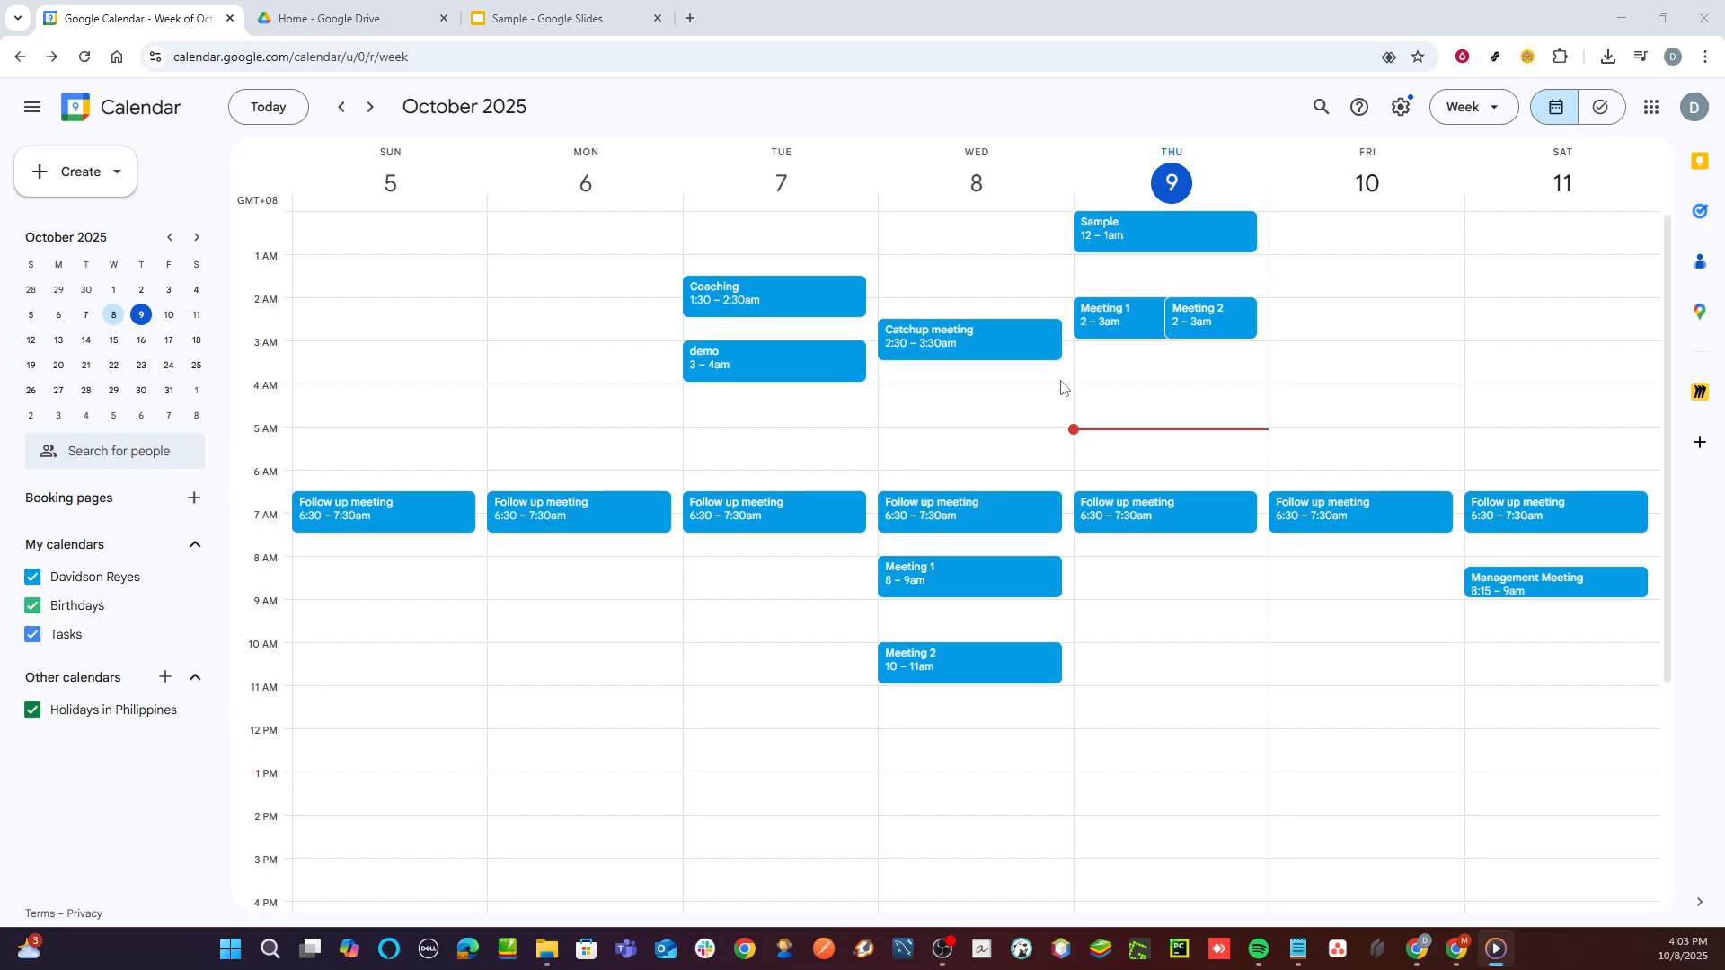
Step: Show the details of Thursday's Meeting 1 (2:00–3:00 AM) with its Meet link
{"action": "left_click", "coordinate": [1113, 314]}
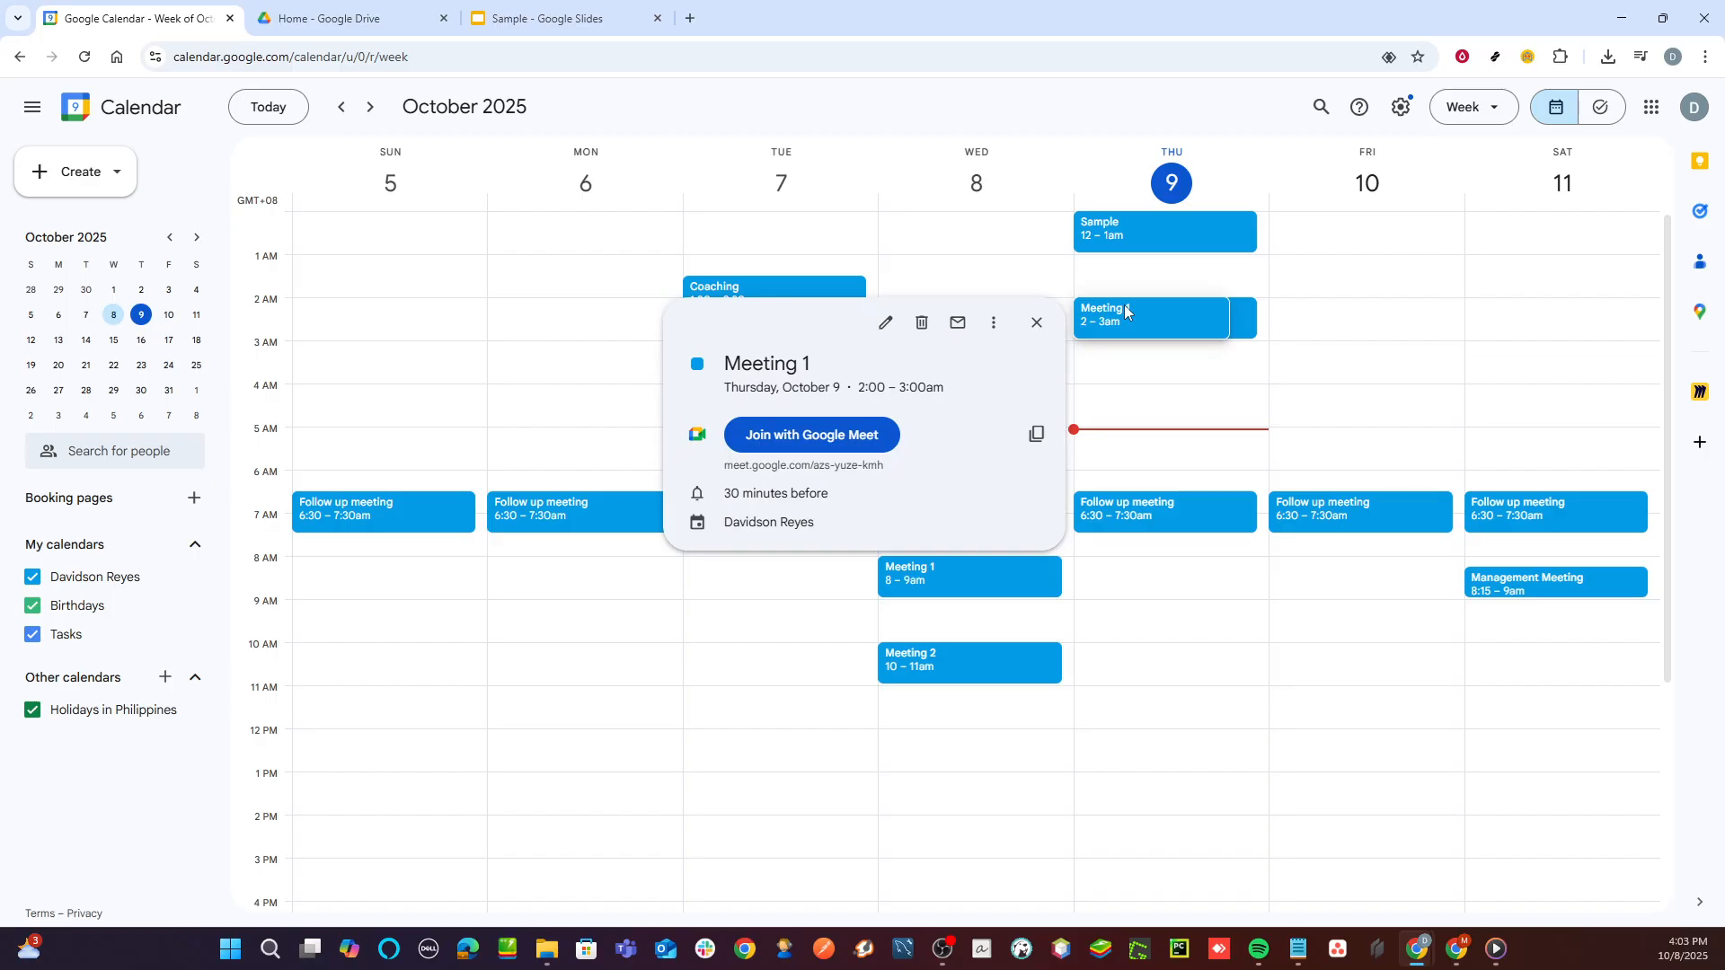
{"action": "mouse_move", "coordinate": [1121, 313]}
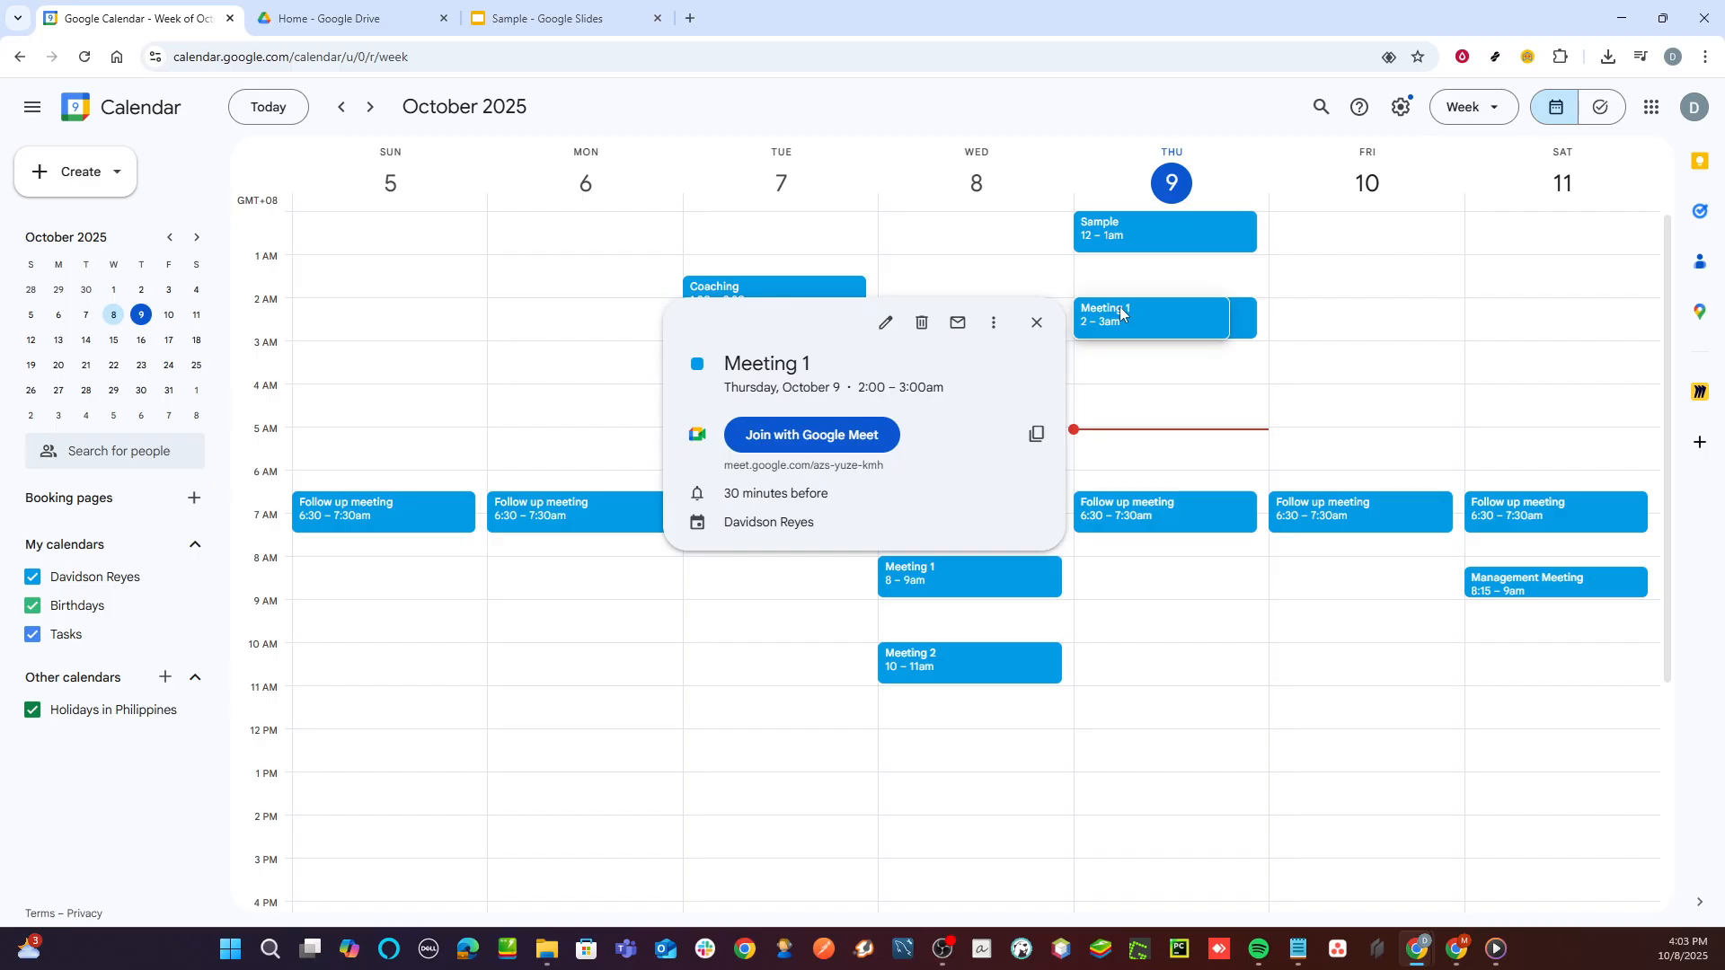
{"action": "mouse_move", "coordinate": [1120, 315]}
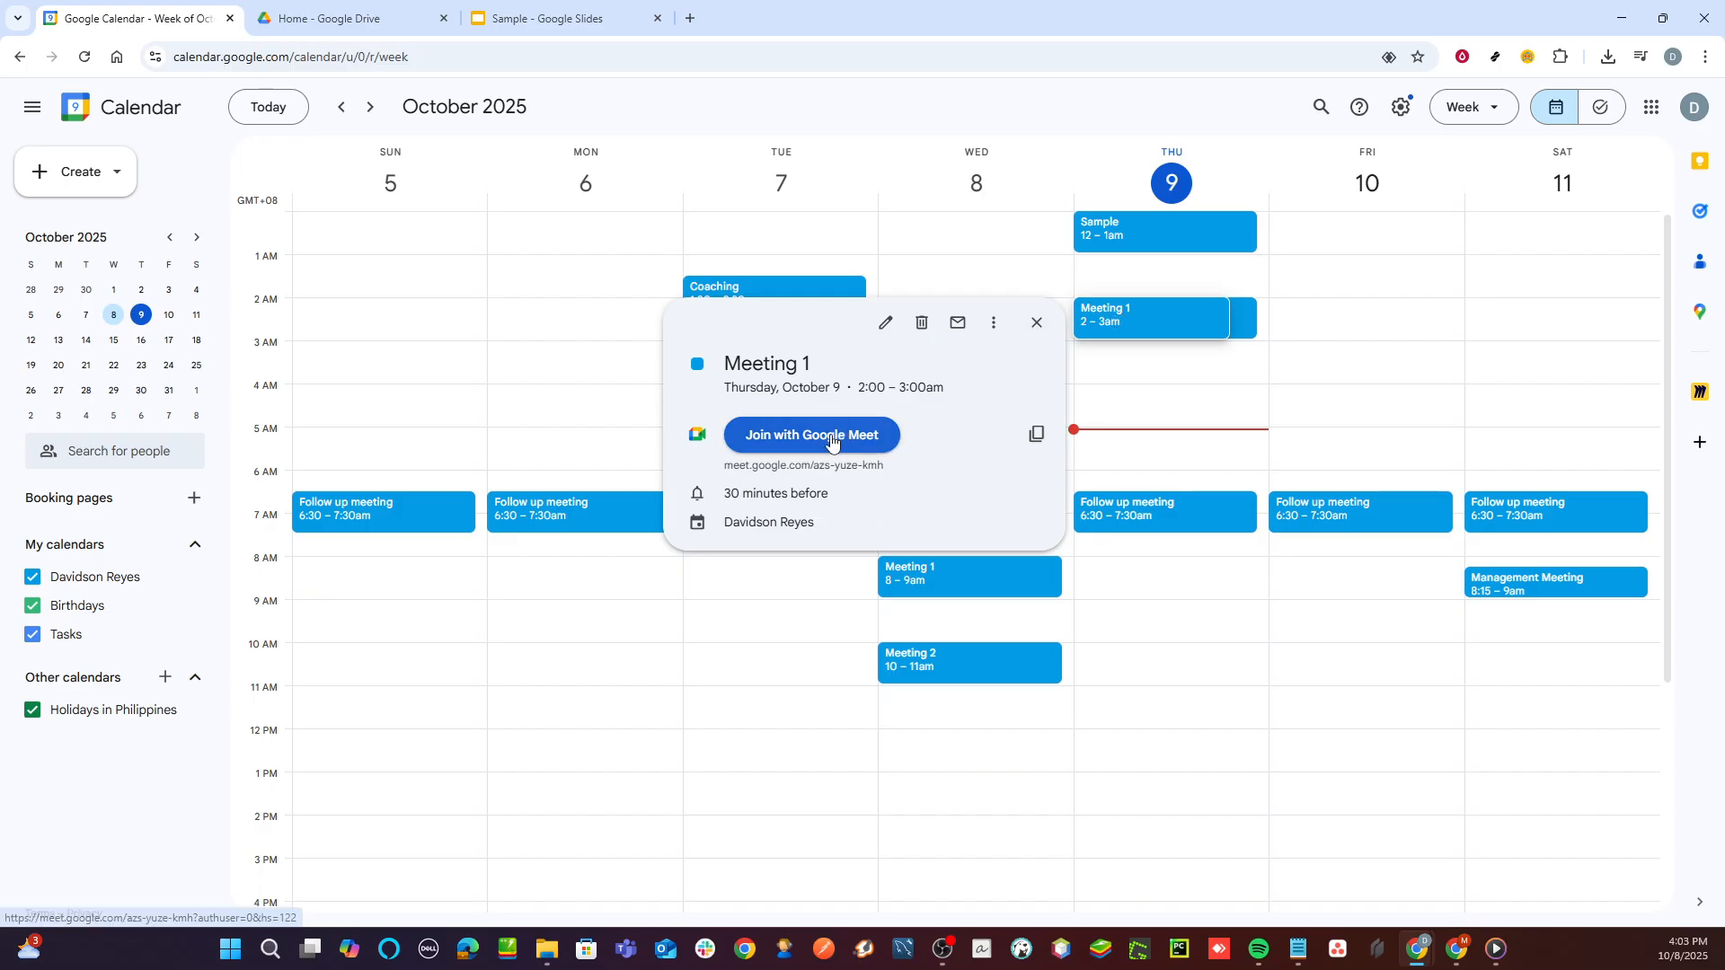
Step: Join the Meeting 1 call azs-yuze-kmh with the microphone muted and camera on
{"action": "left_click", "coordinate": [809, 434]}
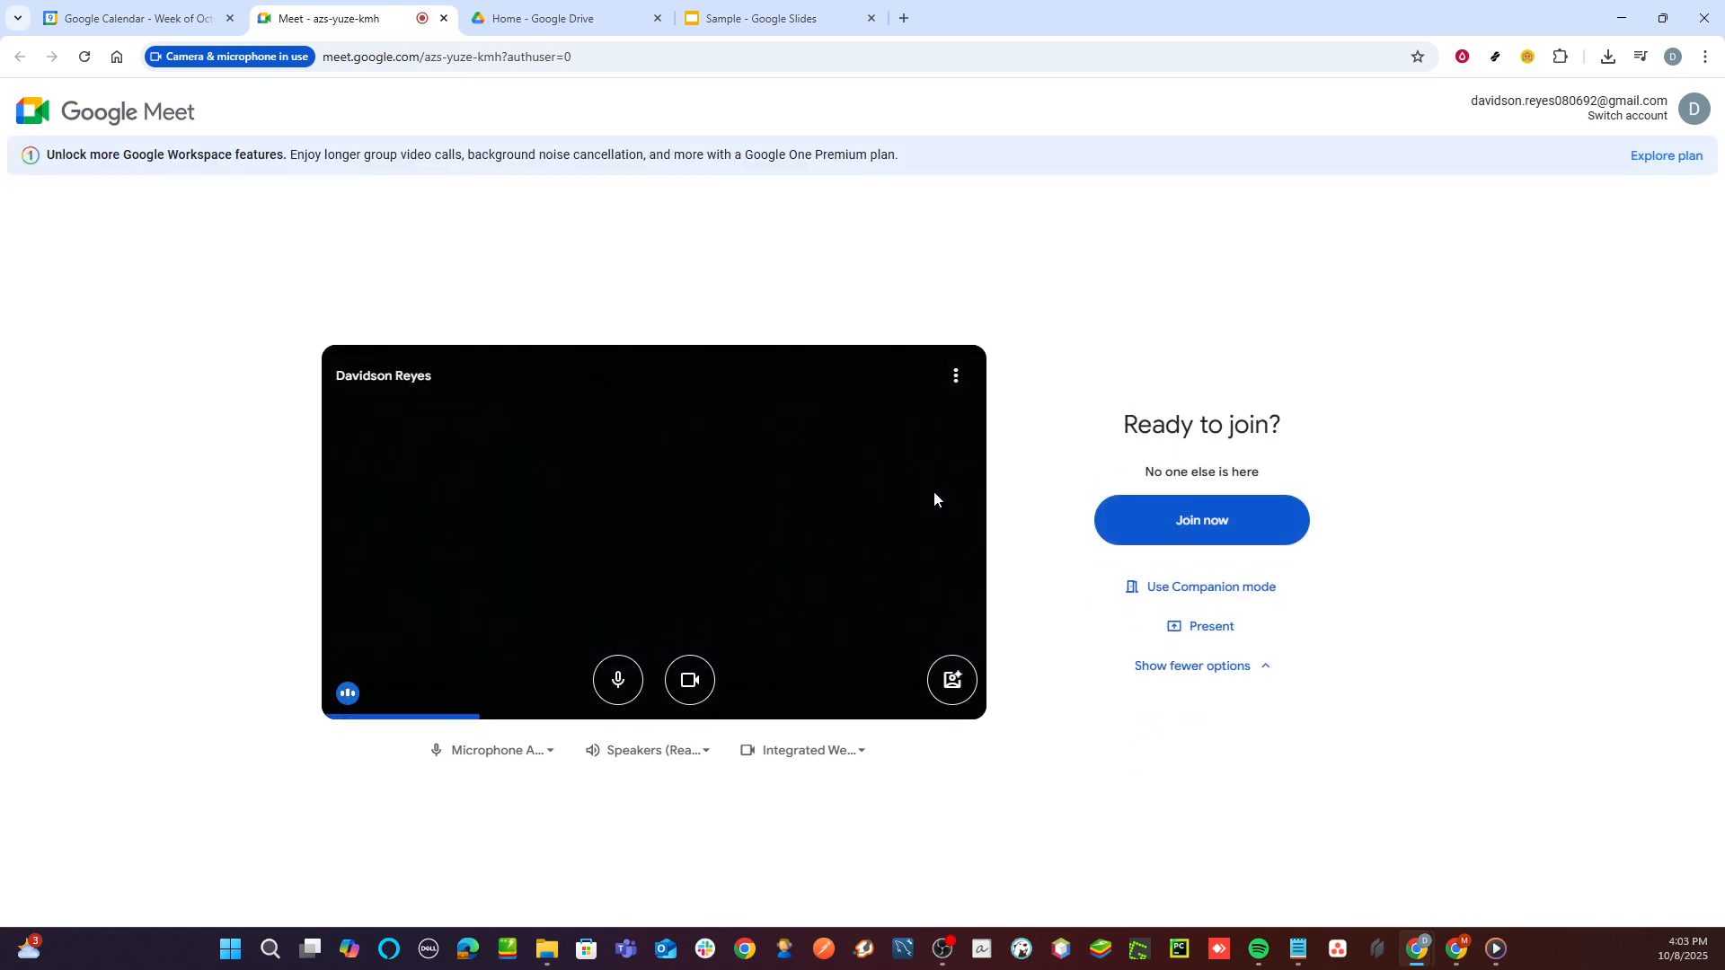
{"action": "left_click", "coordinate": [689, 679]}
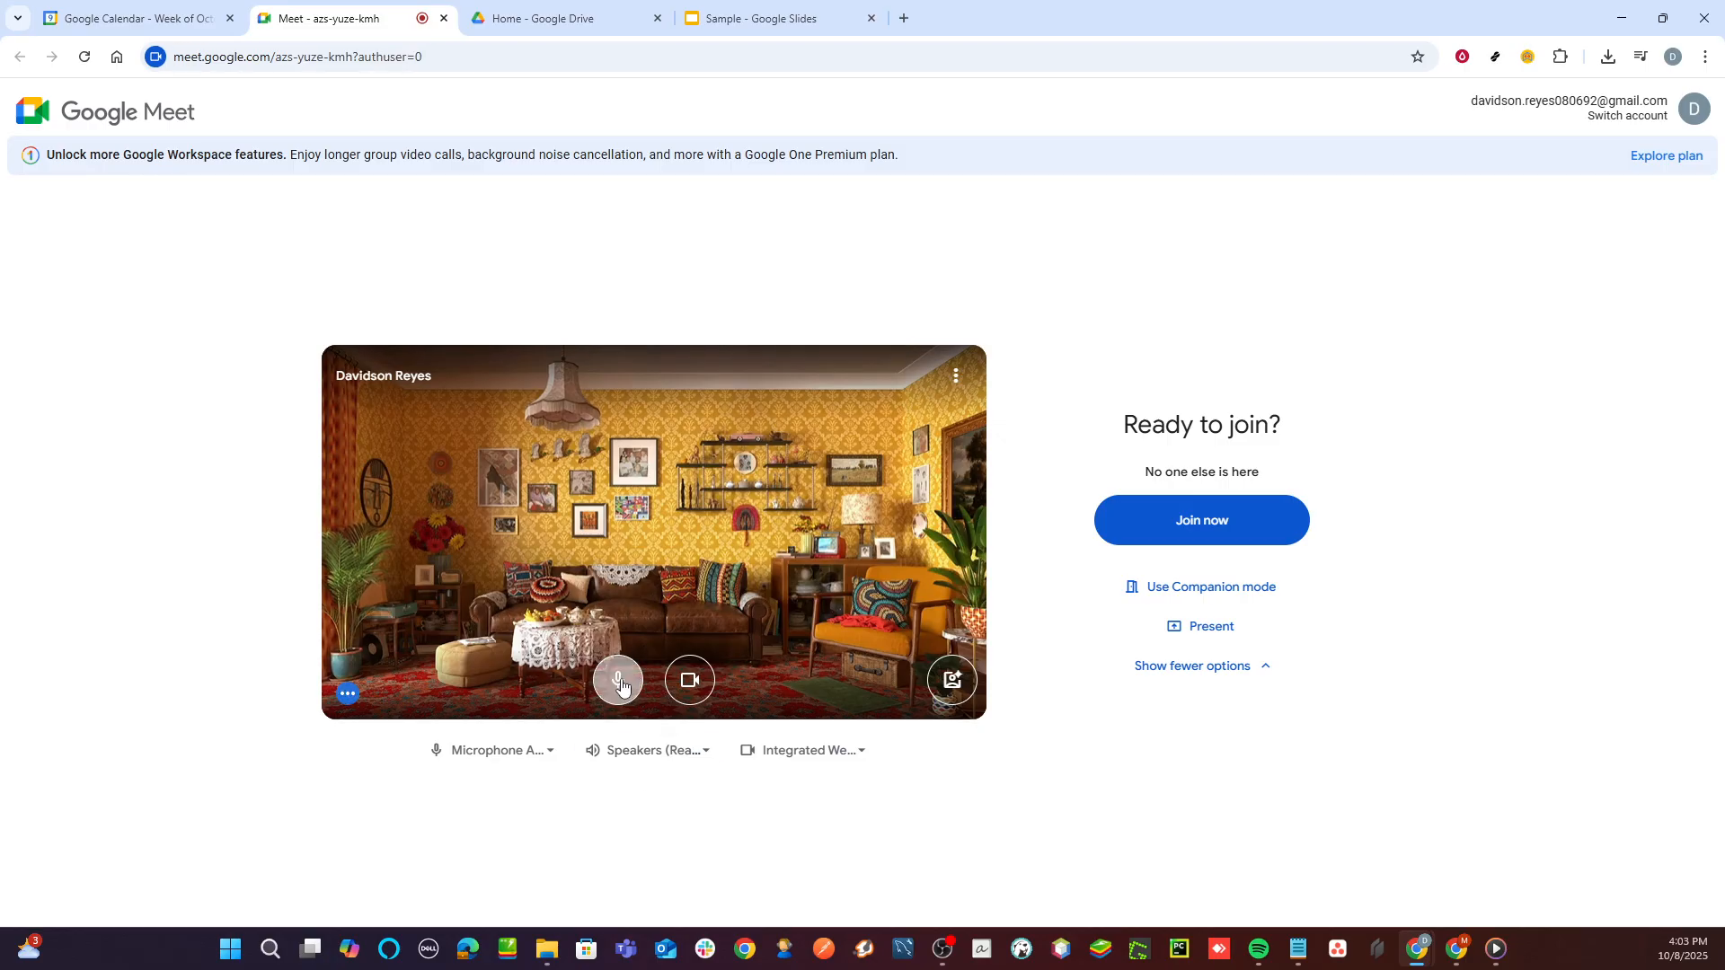
{"action": "left_click", "coordinate": [618, 679]}
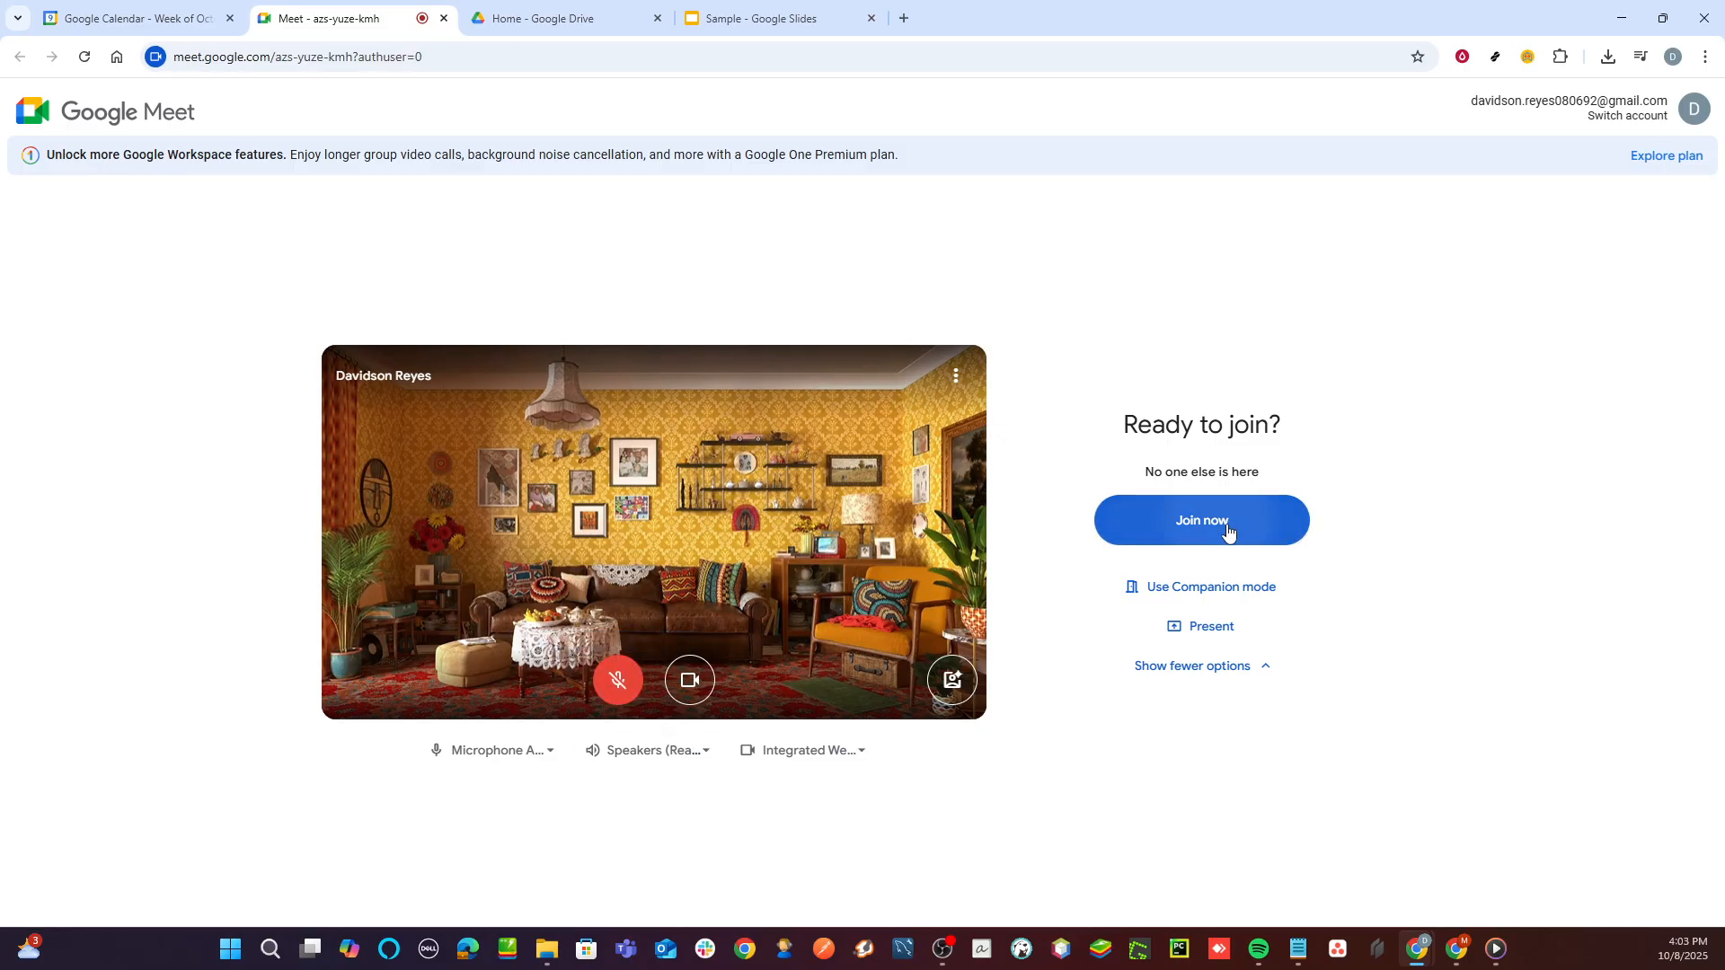
{"action": "left_click", "coordinate": [1200, 520]}
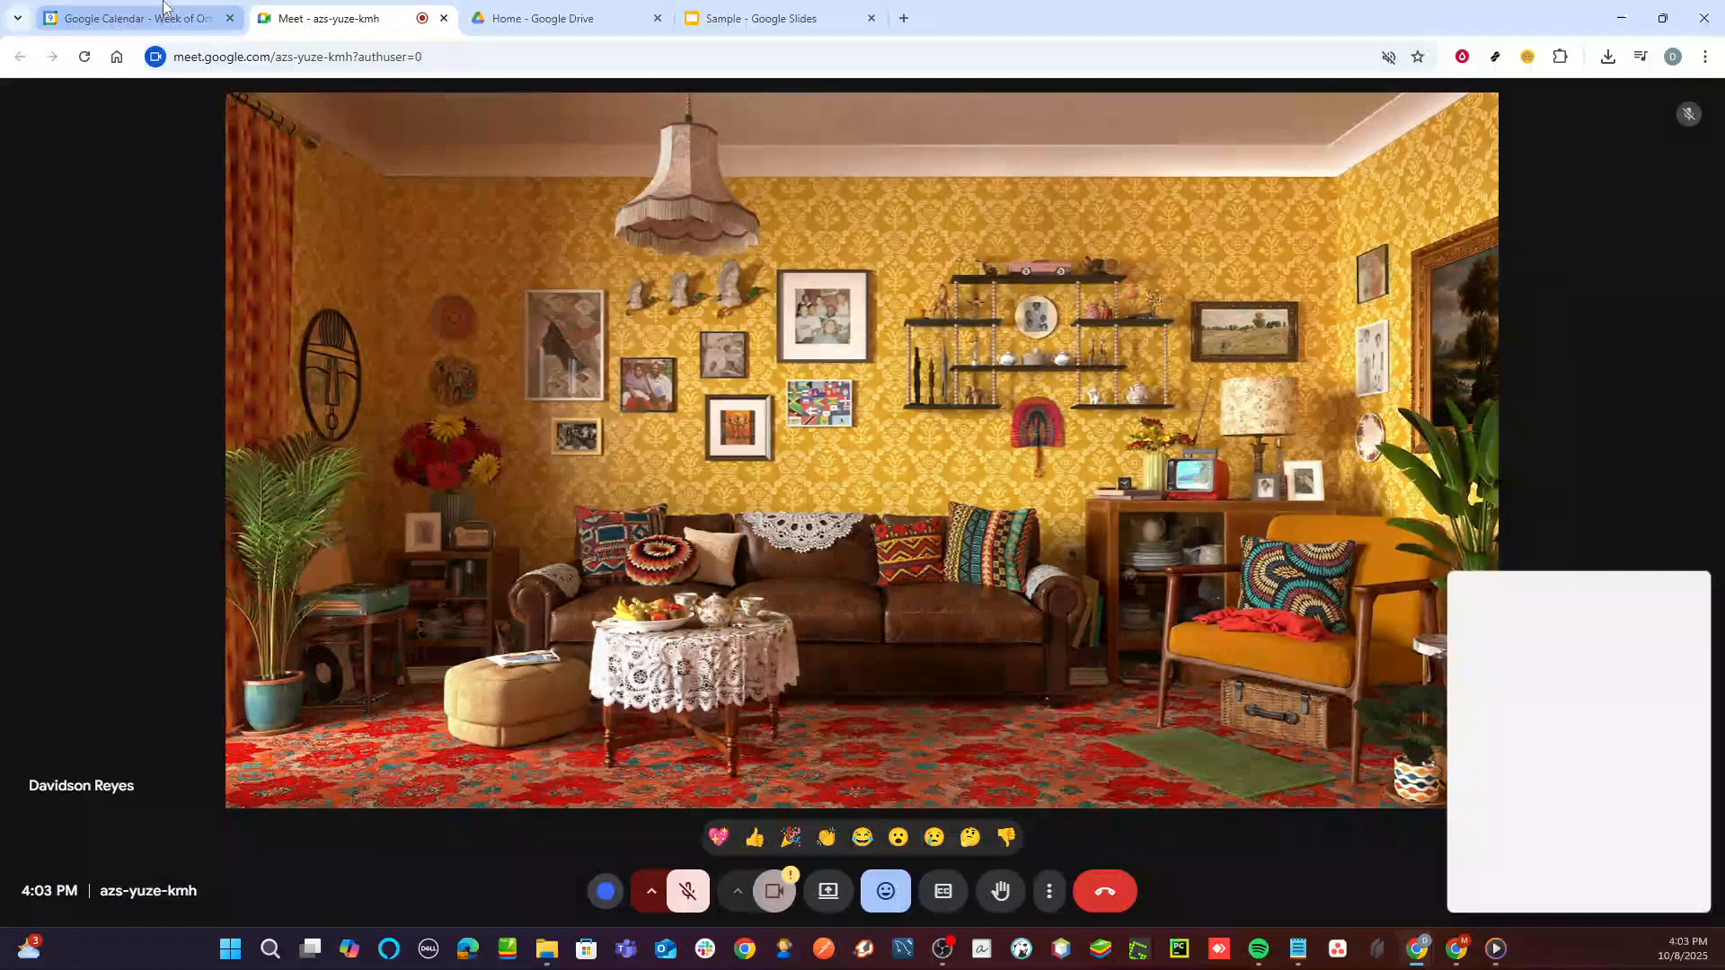
Step: From the calendar, launch Thursday's Meeting 2 video call zcv-wfop-aiy
{"action": "left_click", "coordinate": [132, 18]}
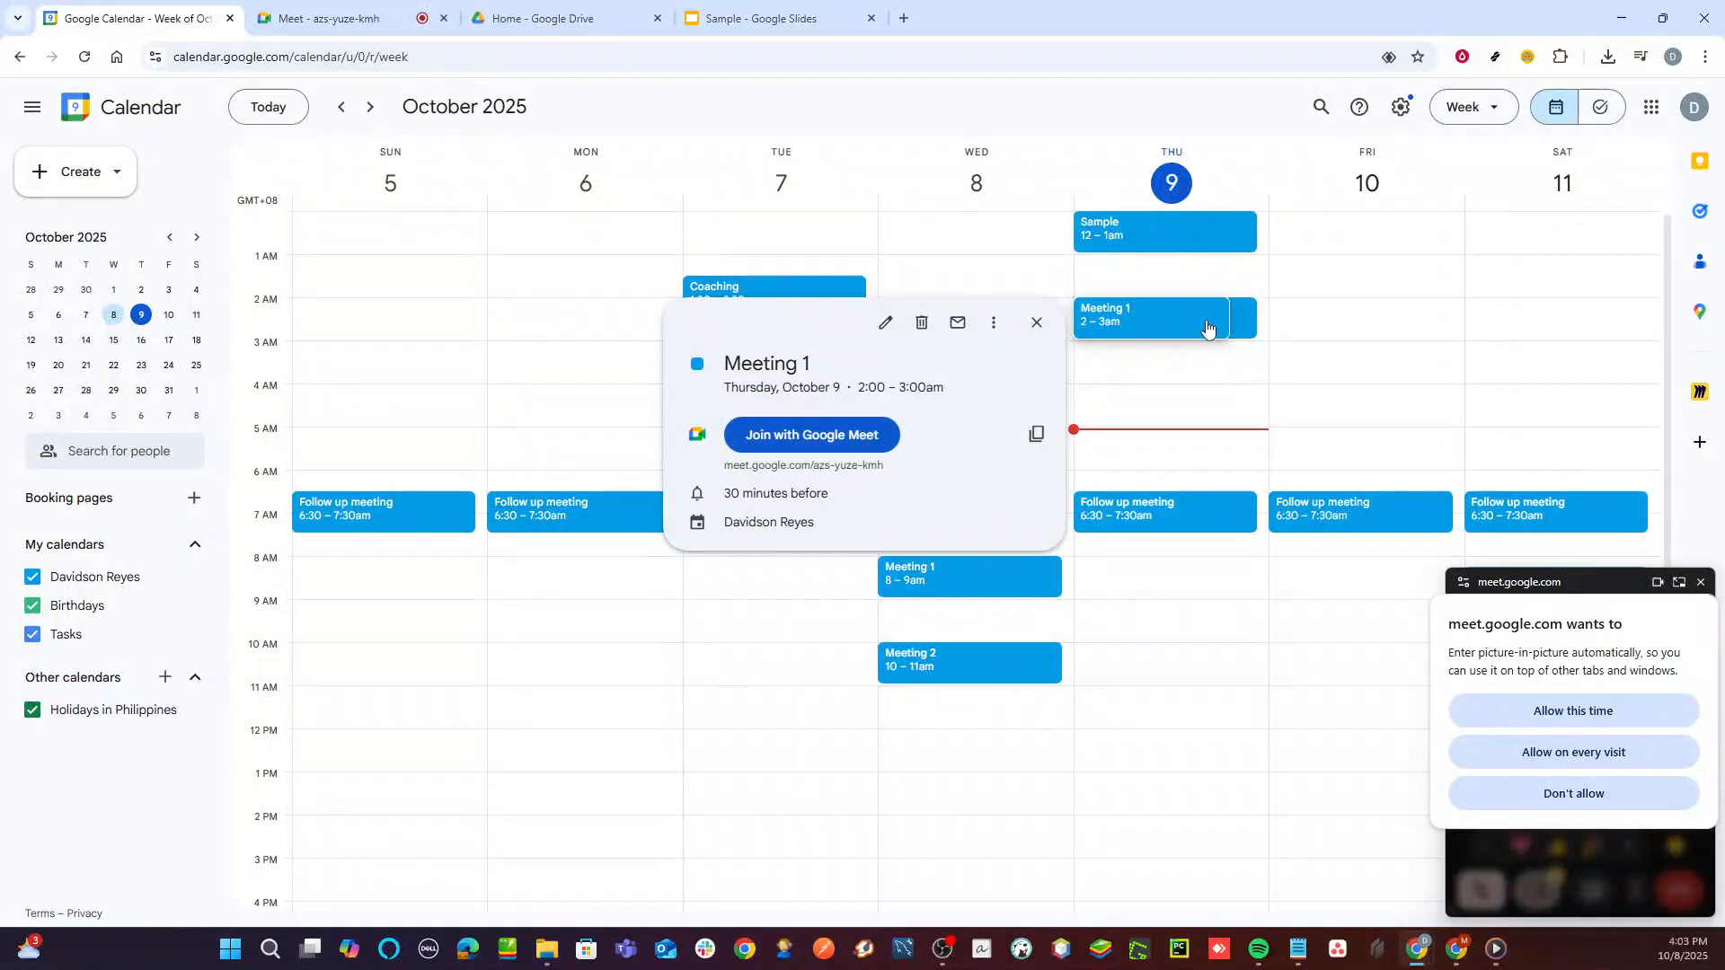
{"action": "left_click", "coordinate": [1205, 319]}
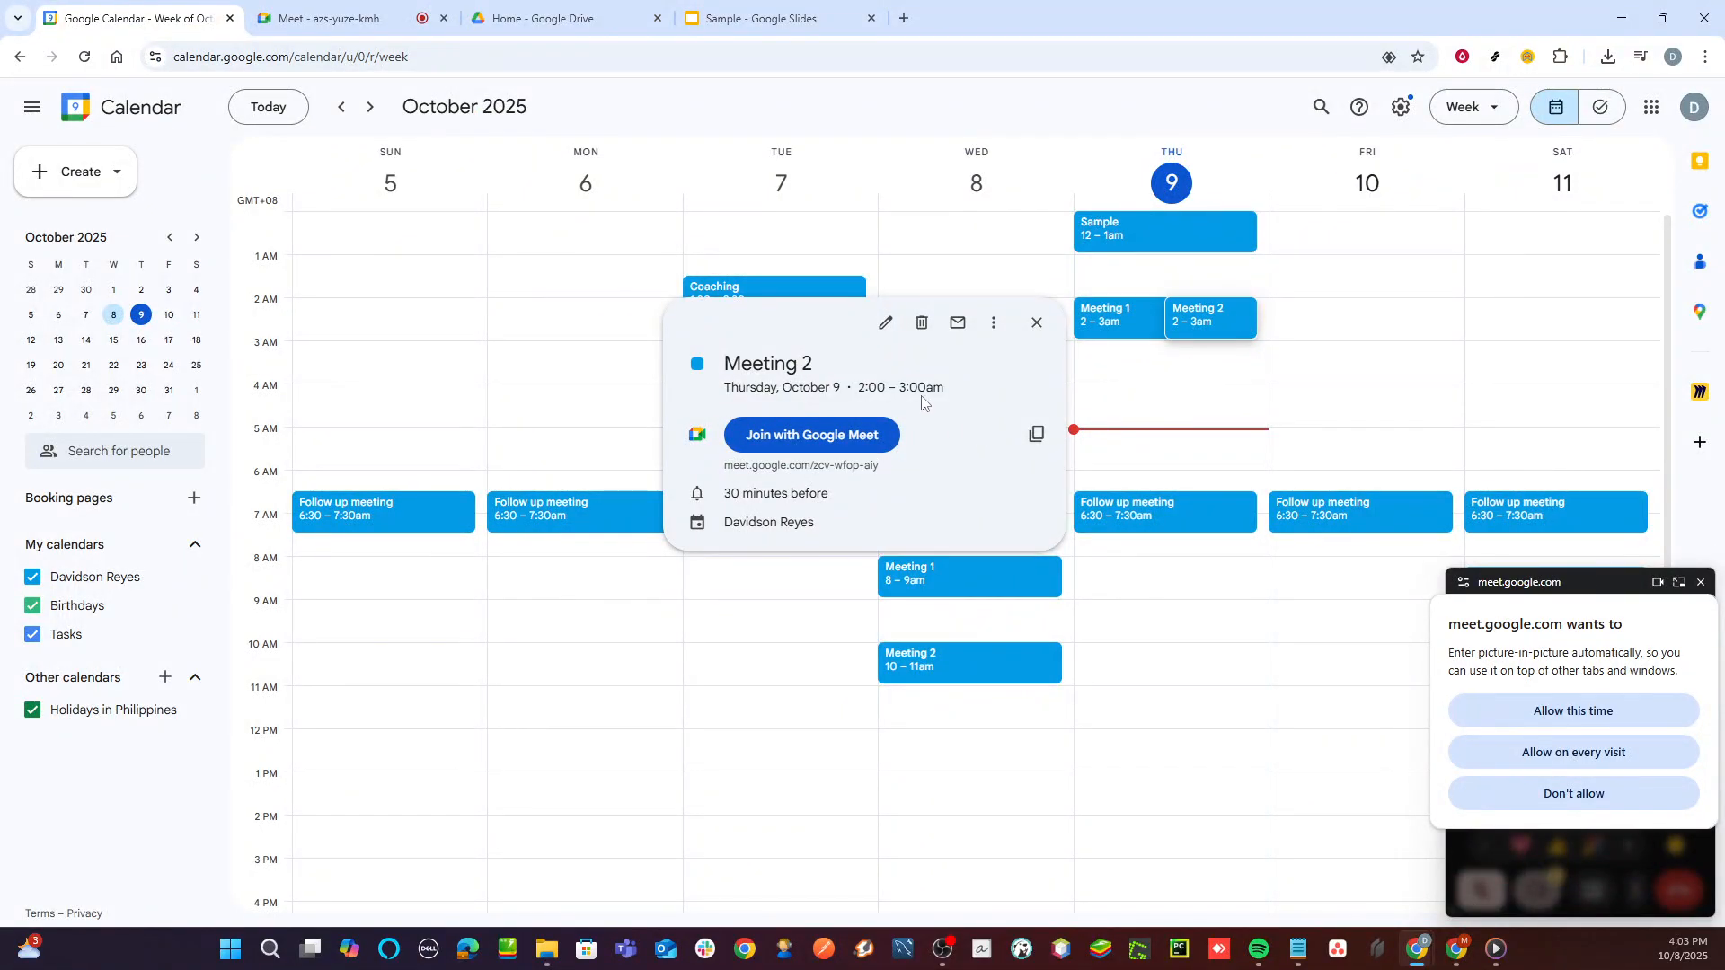
{"action": "mouse_move", "coordinate": [828, 465]}
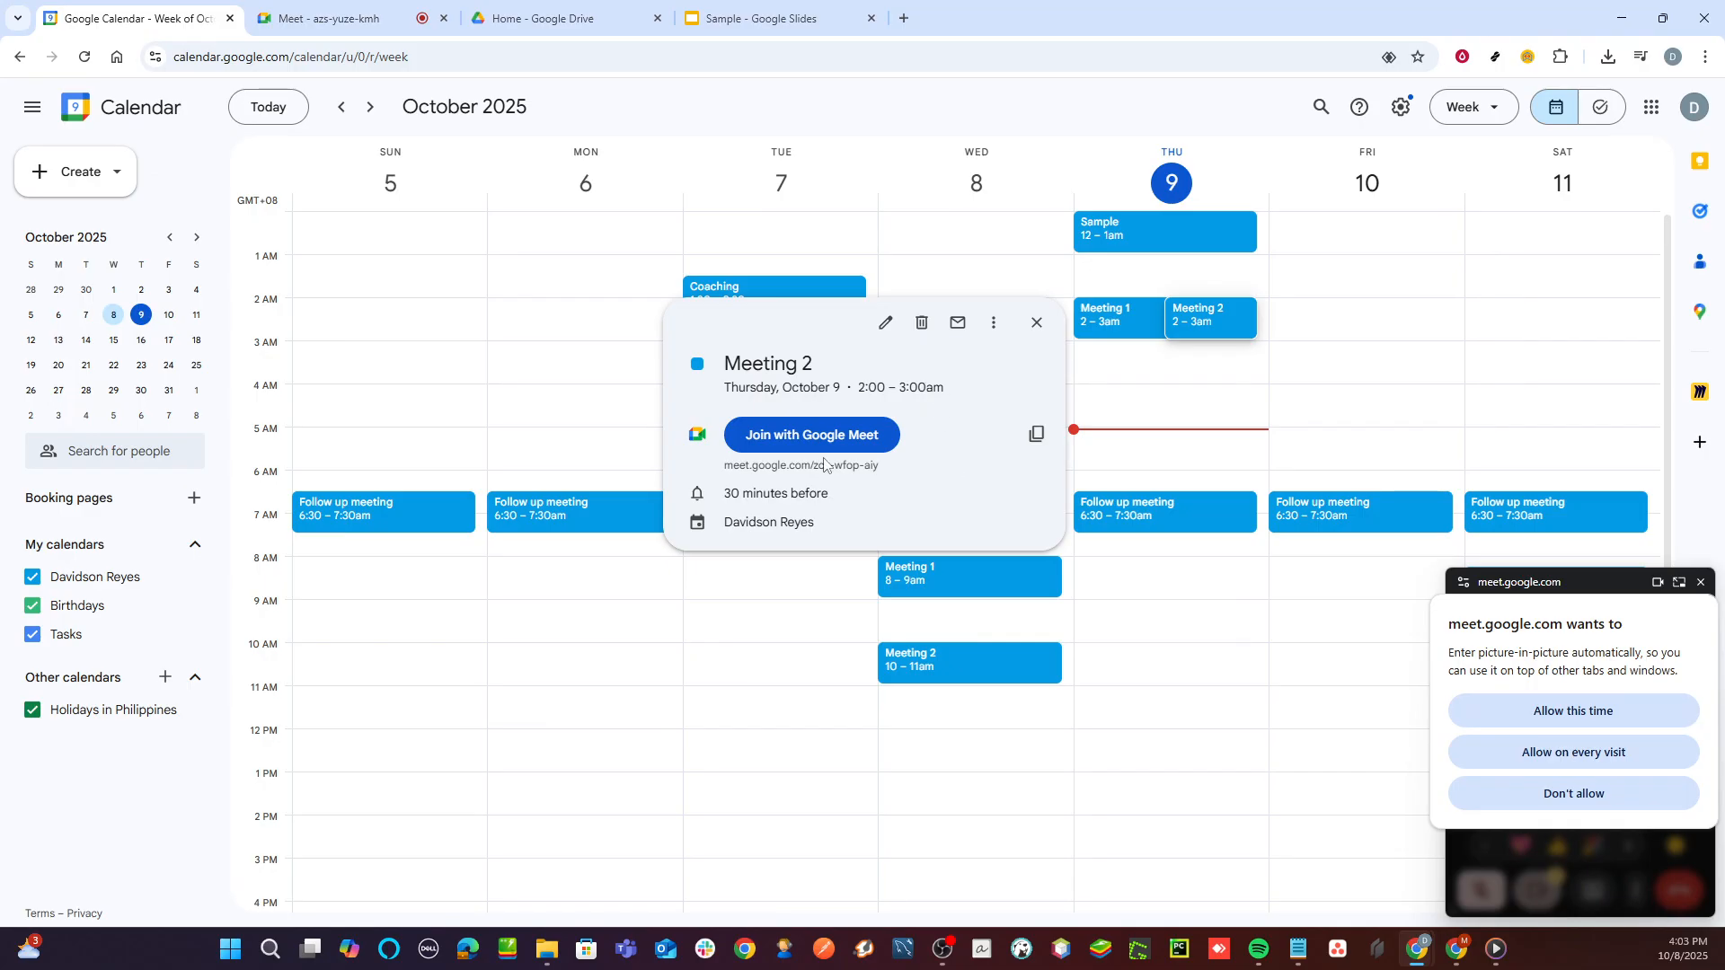
{"action": "left_click", "coordinate": [808, 434]}
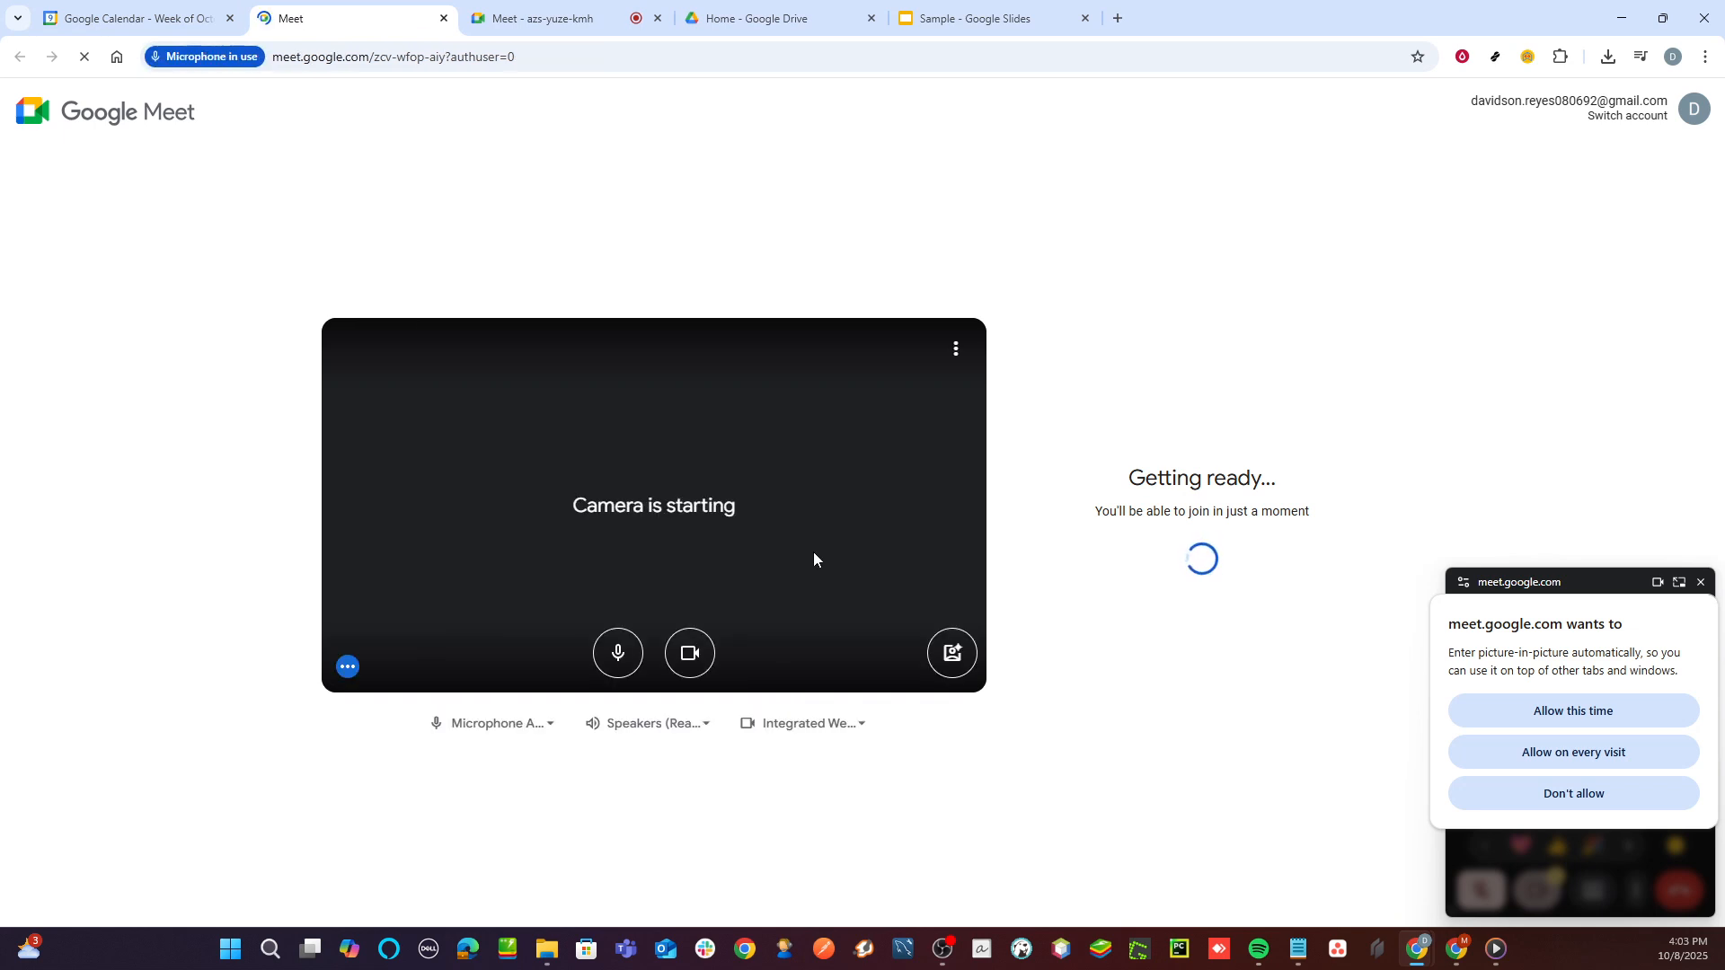
Step: Mute the microphone on the Meeting 2 preview before joining
{"action": "left_click", "coordinate": [617, 652]}
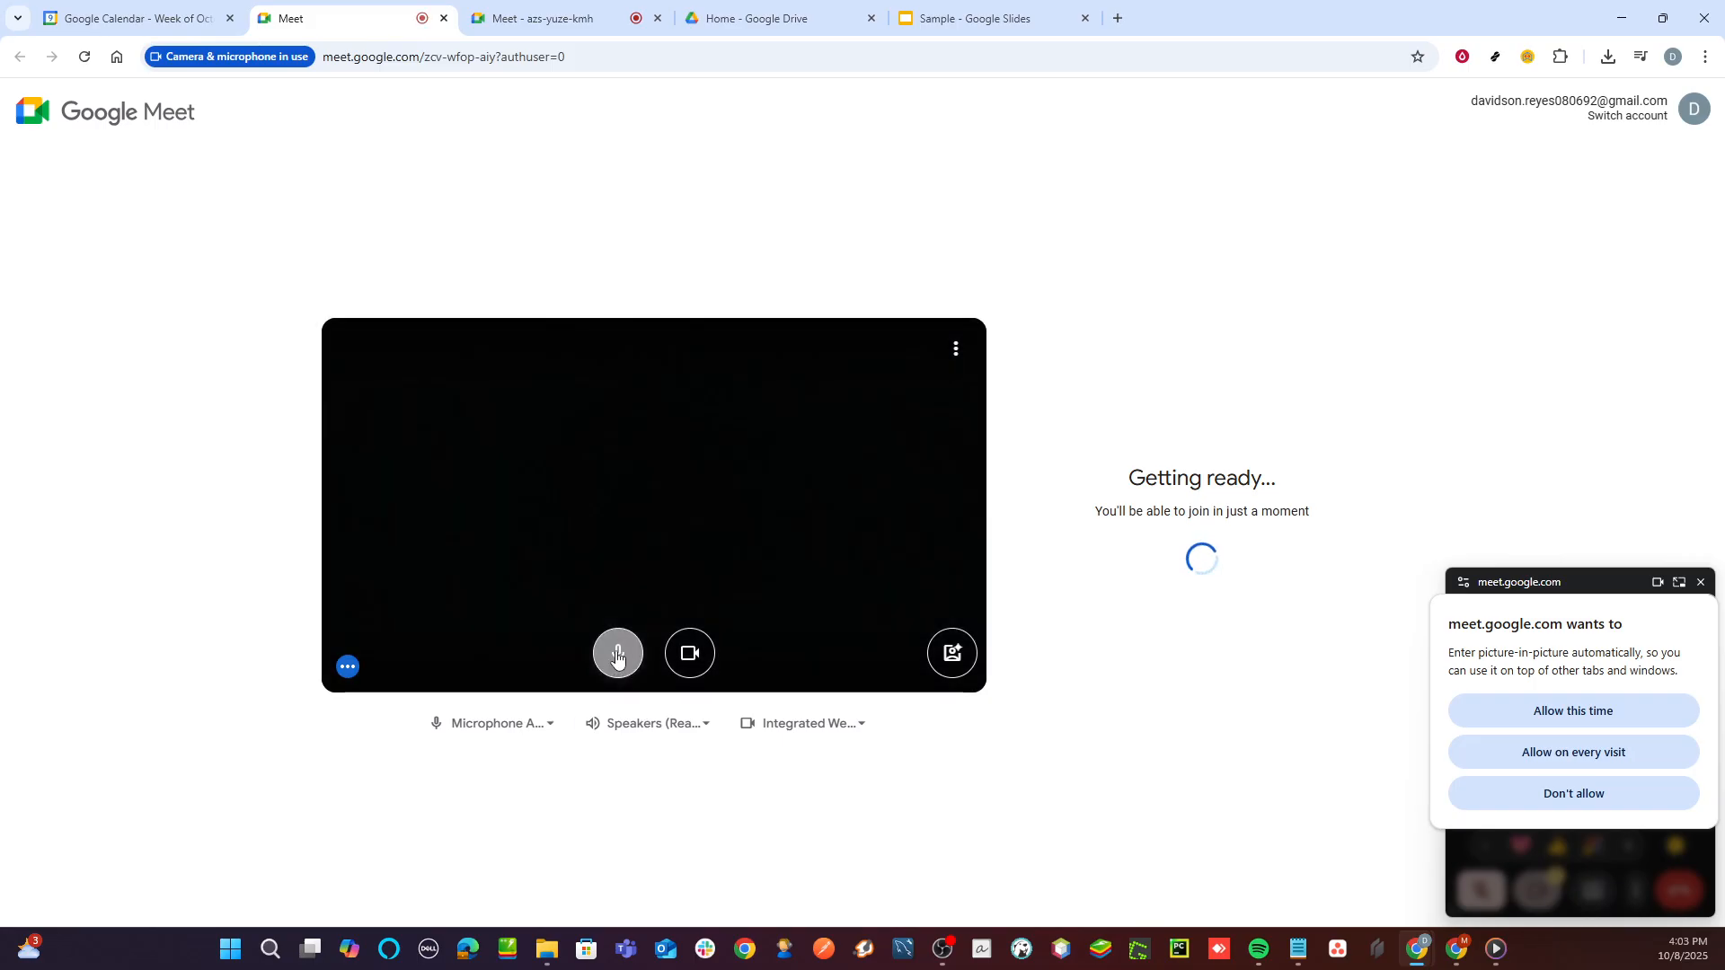
{"action": "left_click", "coordinate": [618, 652]}
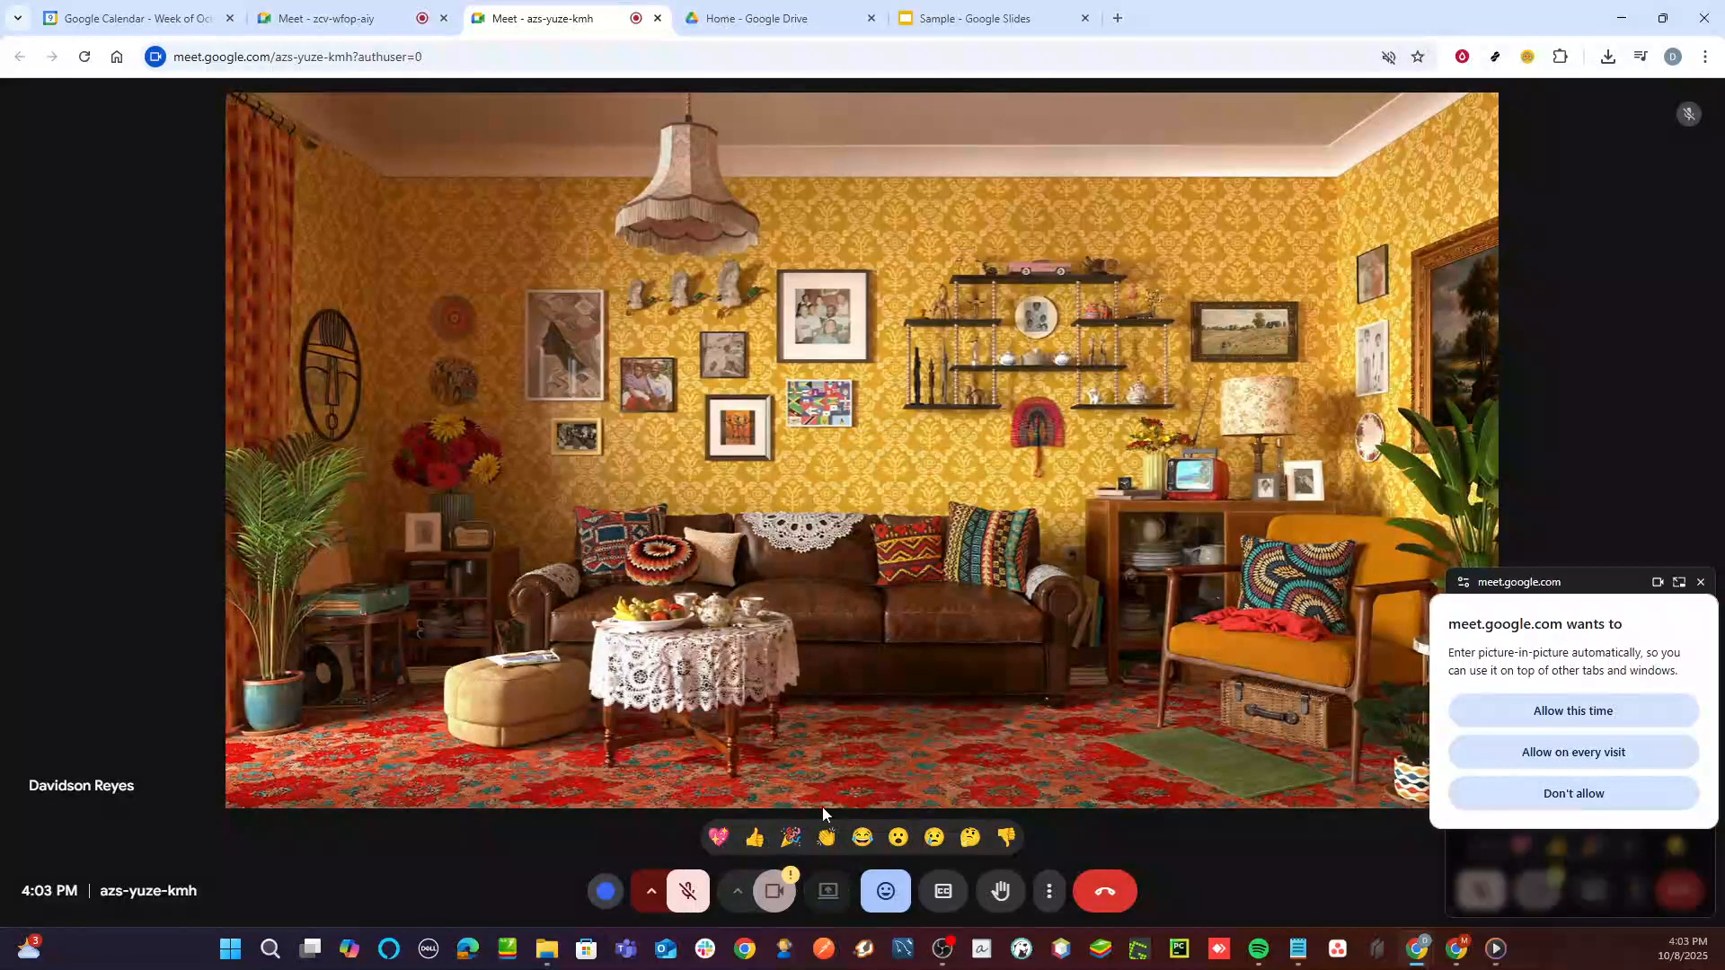
Step: Present the Sample Google Slides tab in the azs-yuze-kmh call
{"action": "left_click", "coordinate": [826, 891]}
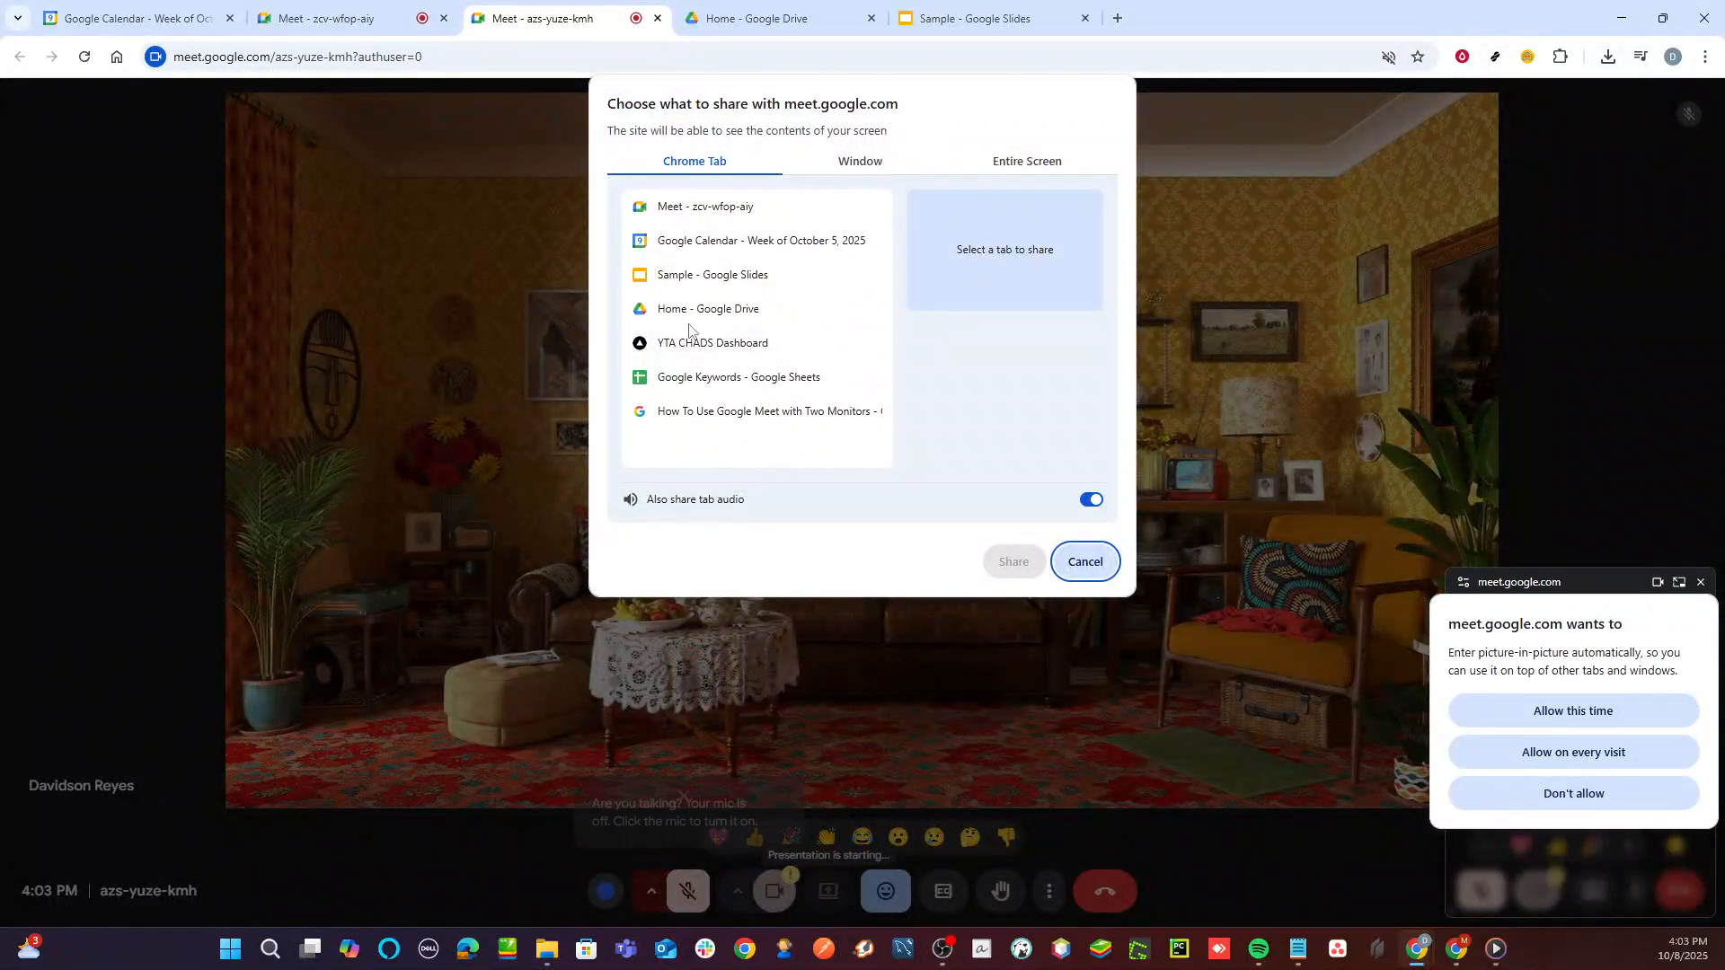
{"action": "left_click", "coordinate": [711, 274]}
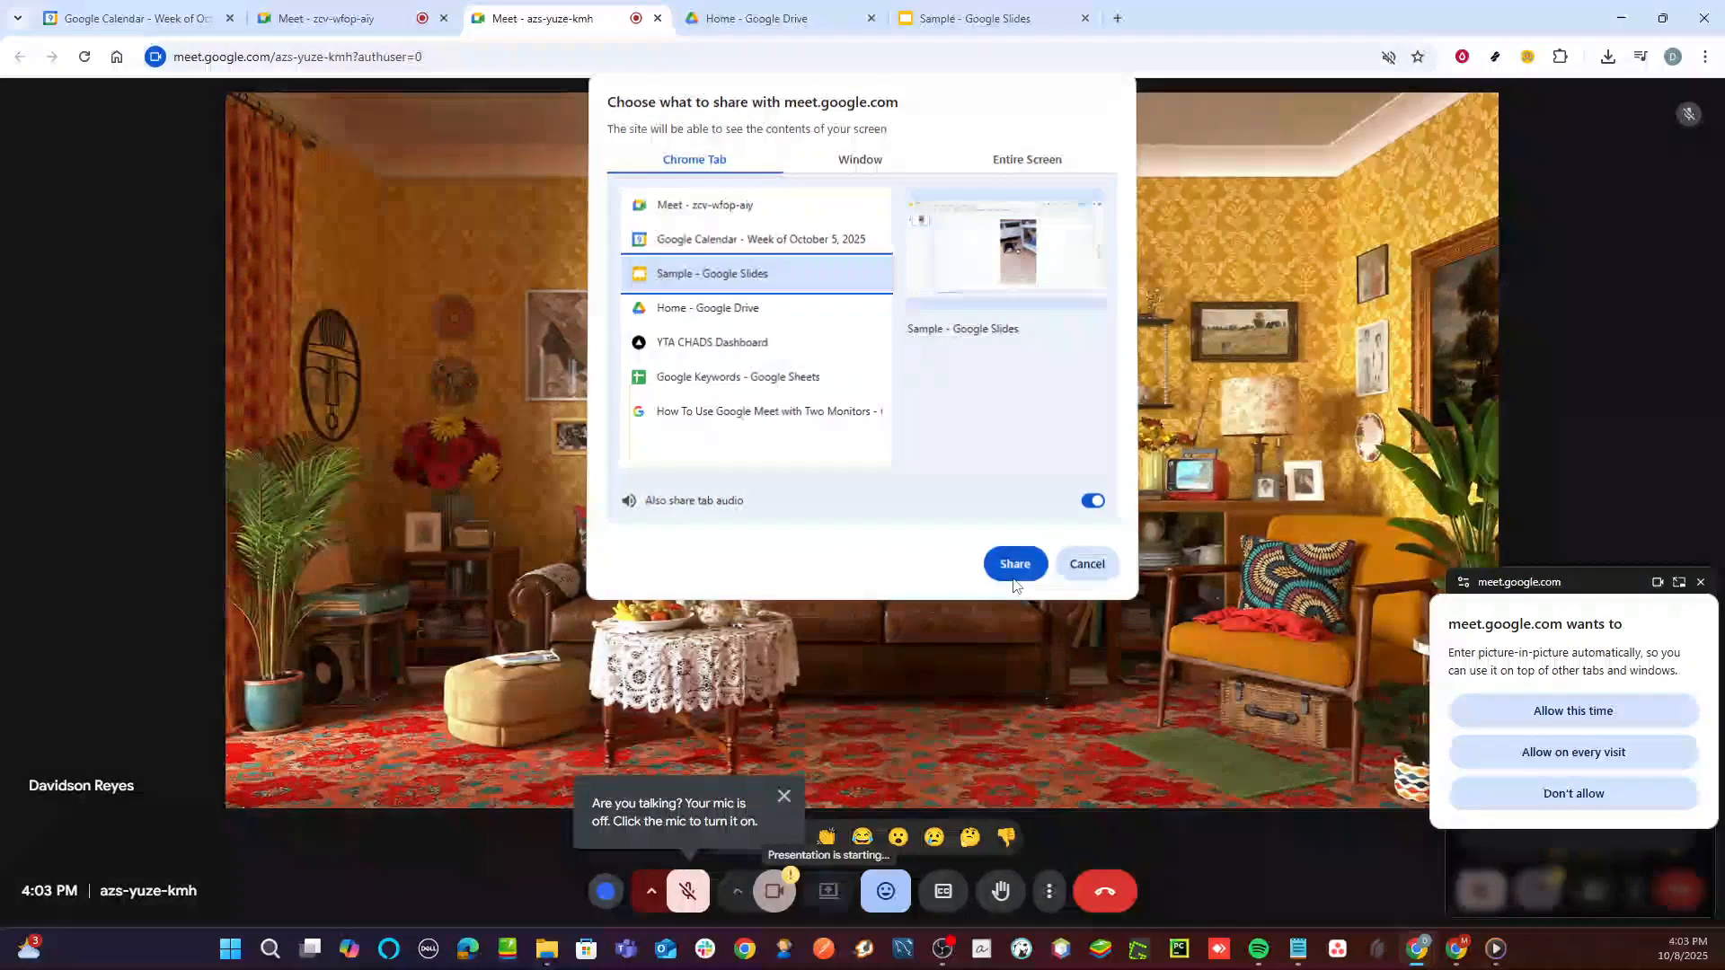
{"action": "left_click", "coordinate": [1013, 563]}
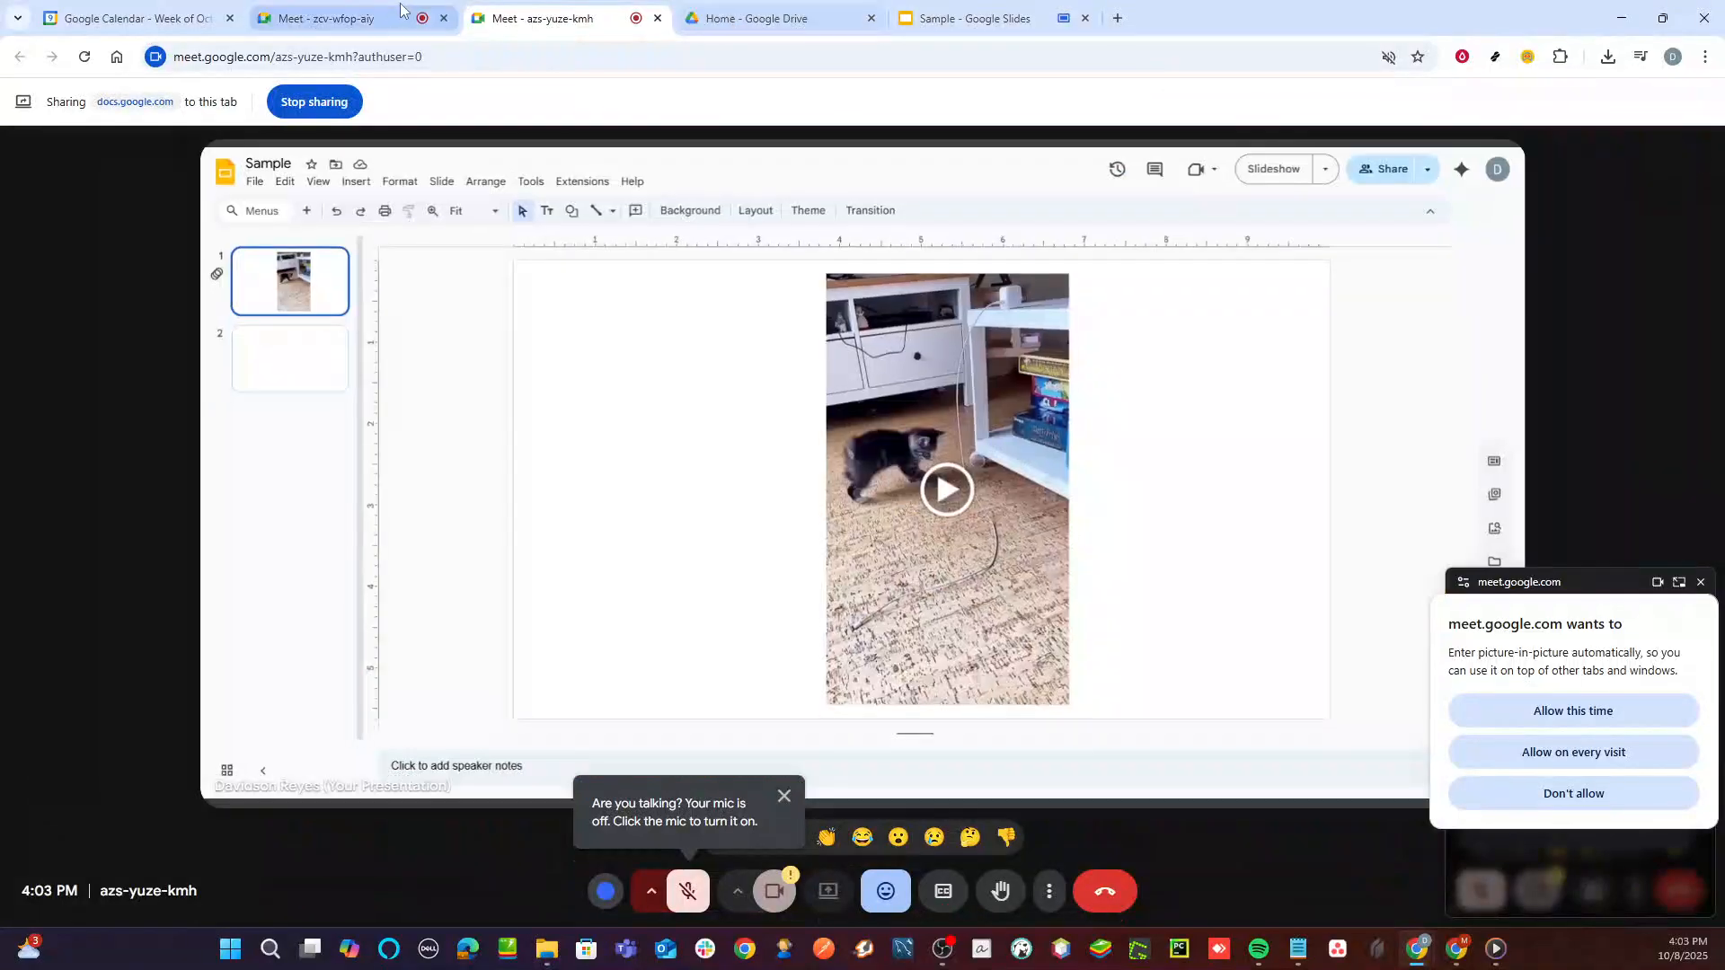
{"action": "left_click", "coordinate": [330, 19]}
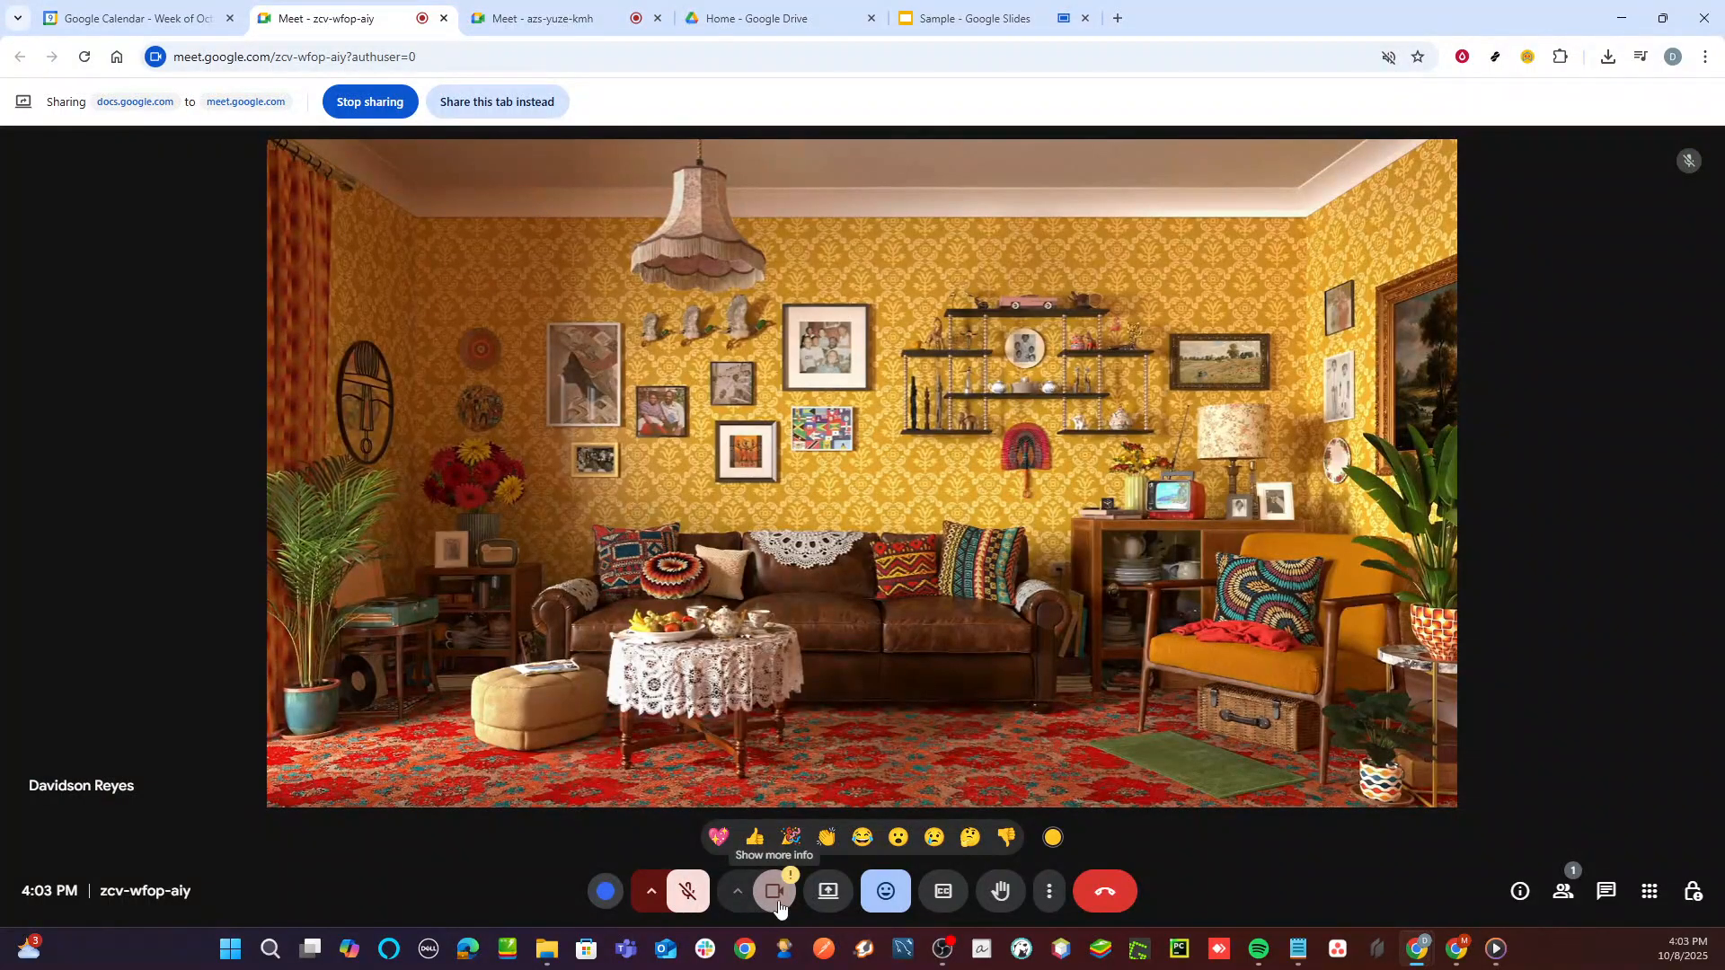
Step: Present the Sample Google Slides tab in the zcv-wfop-aiy call as well
{"action": "left_click", "coordinate": [827, 891]}
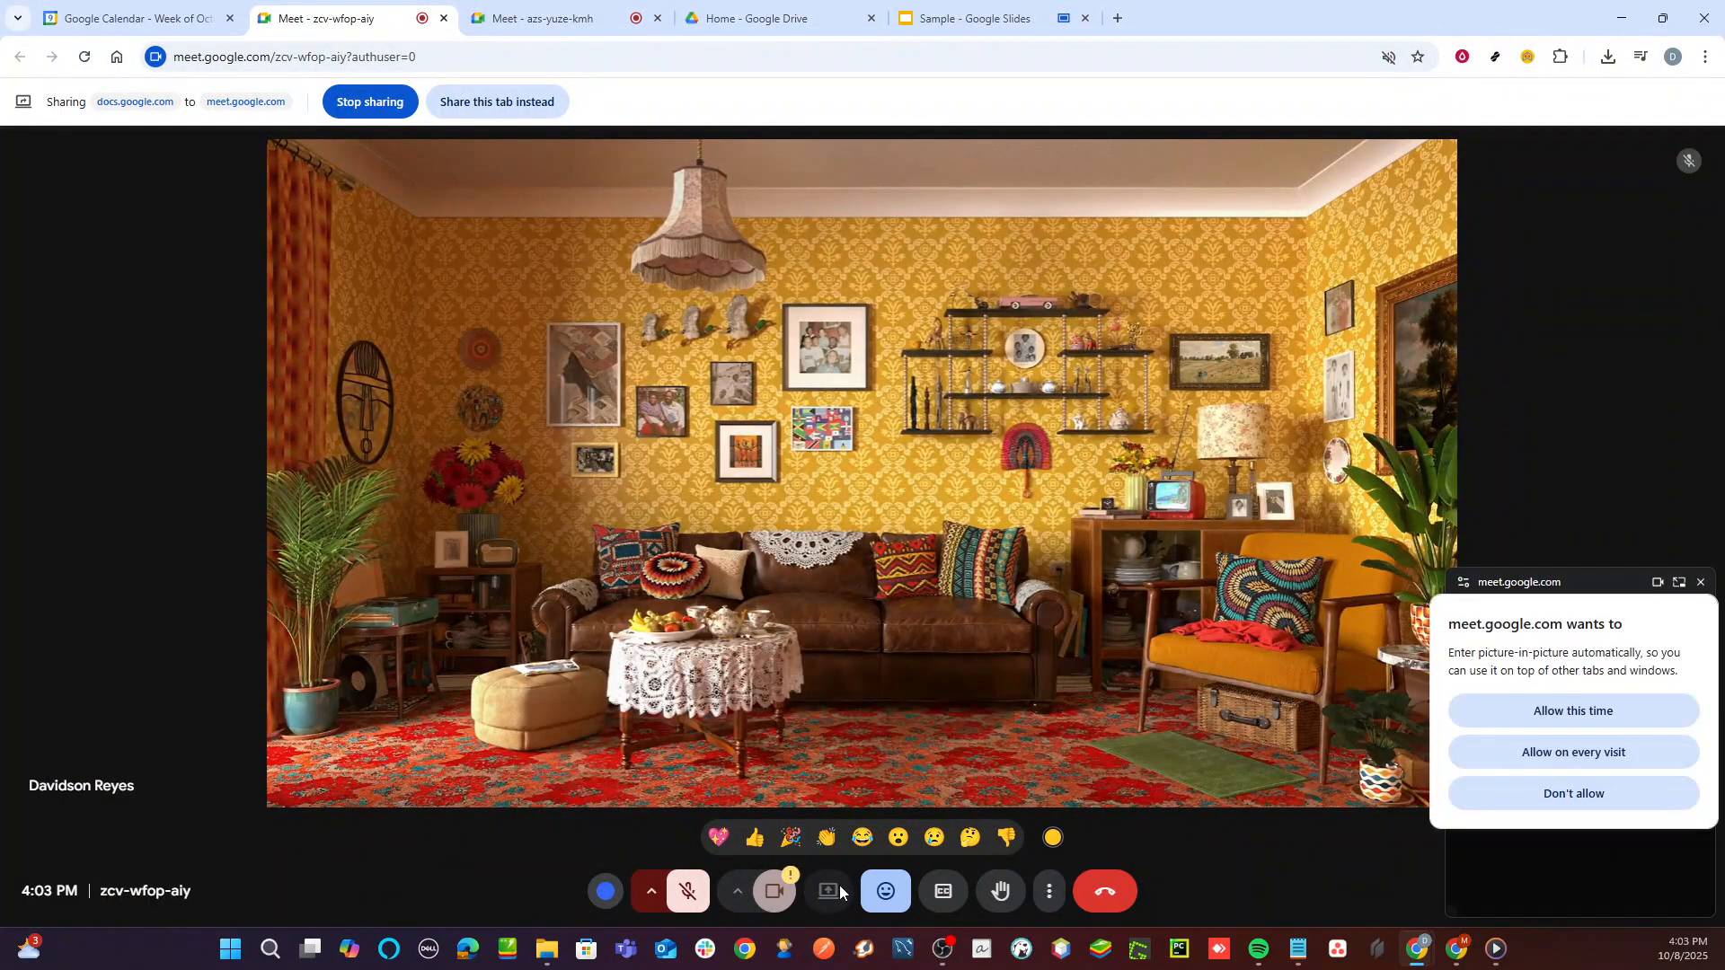
{"action": "left_click", "coordinate": [828, 891]}
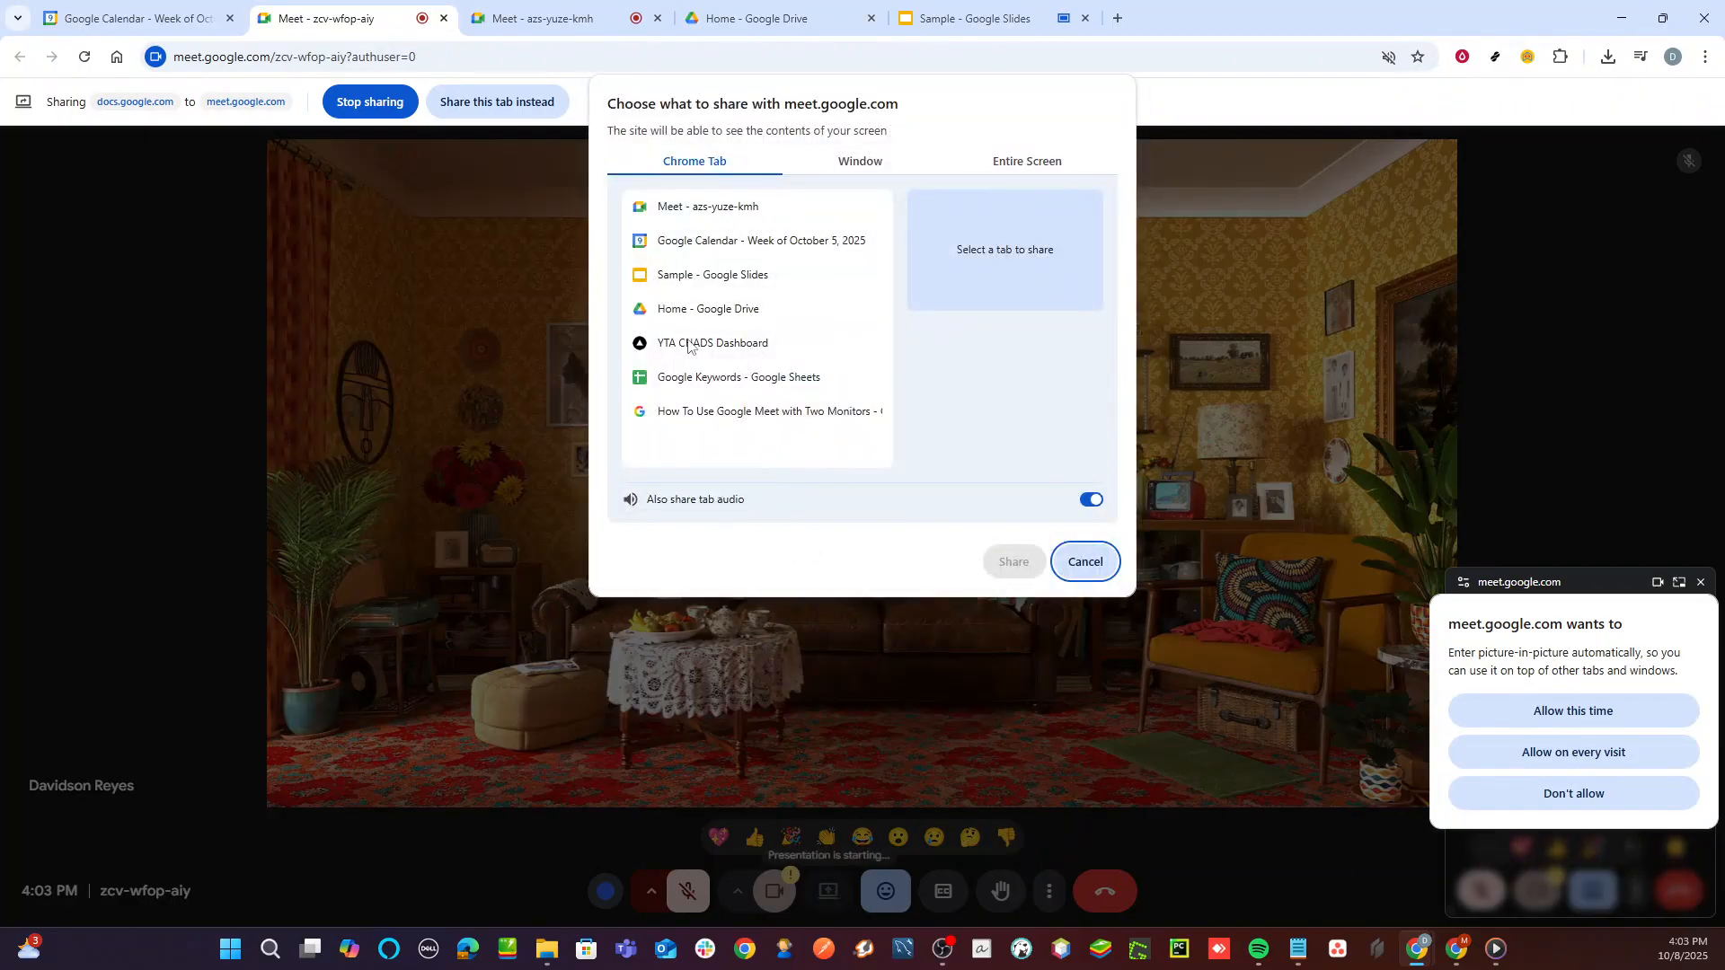
{"action": "left_click", "coordinate": [712, 274]}
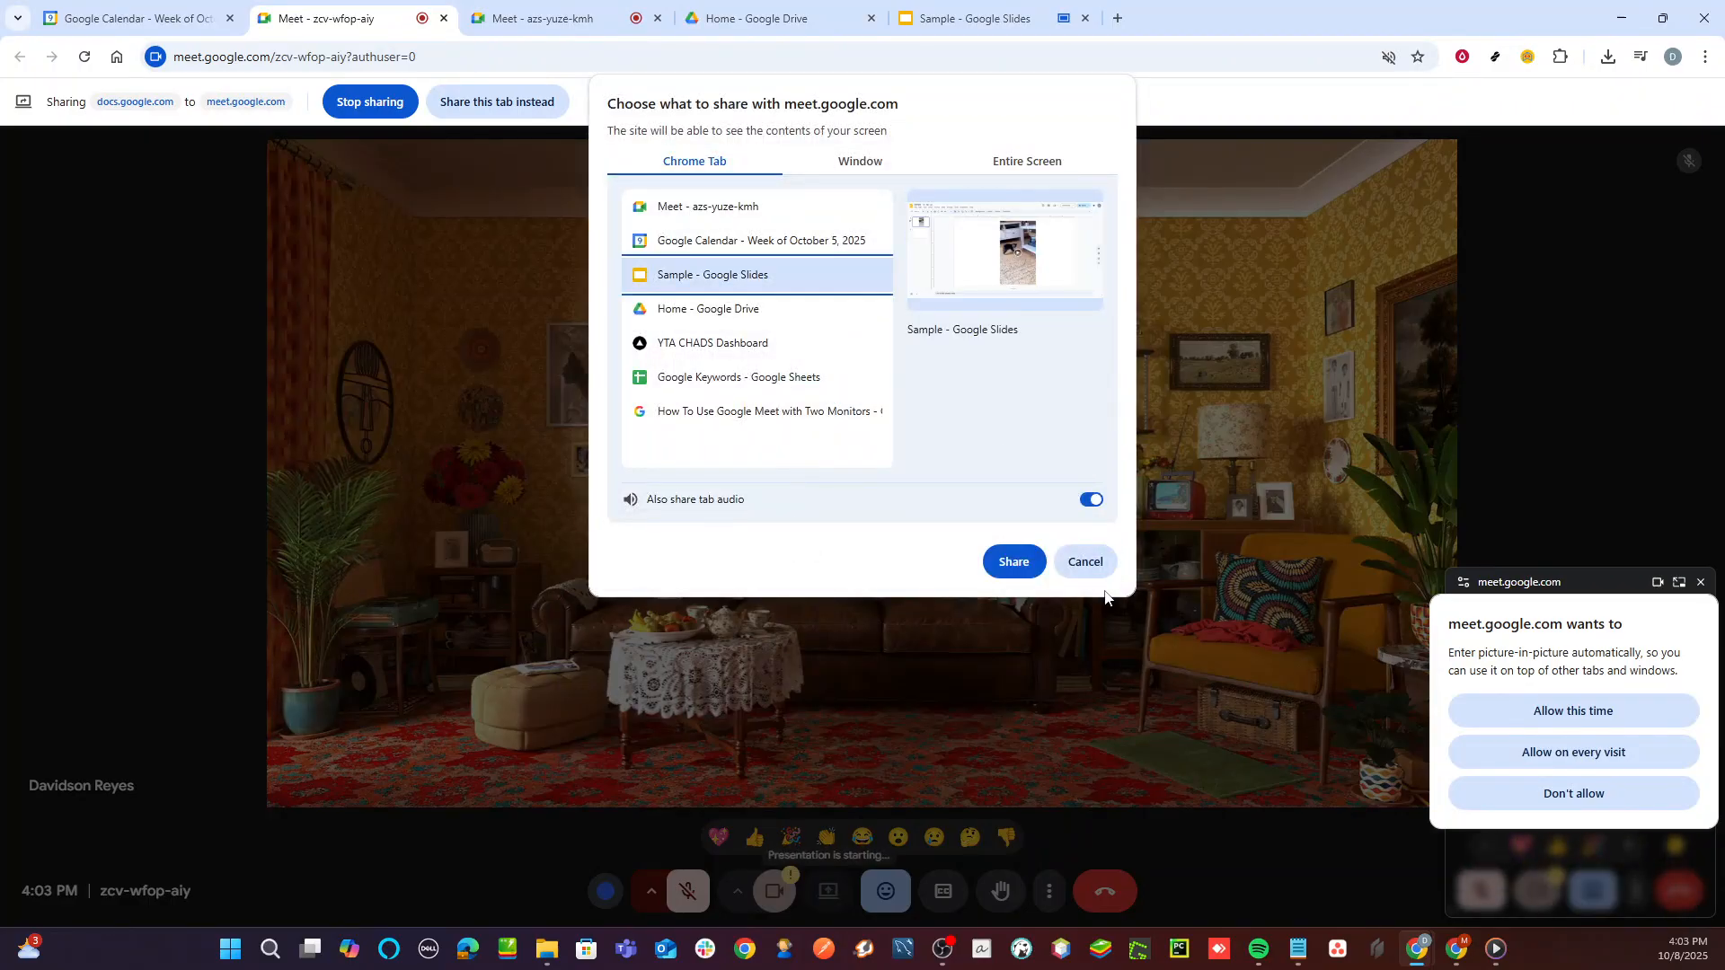
{"action": "left_click", "coordinate": [1011, 561]}
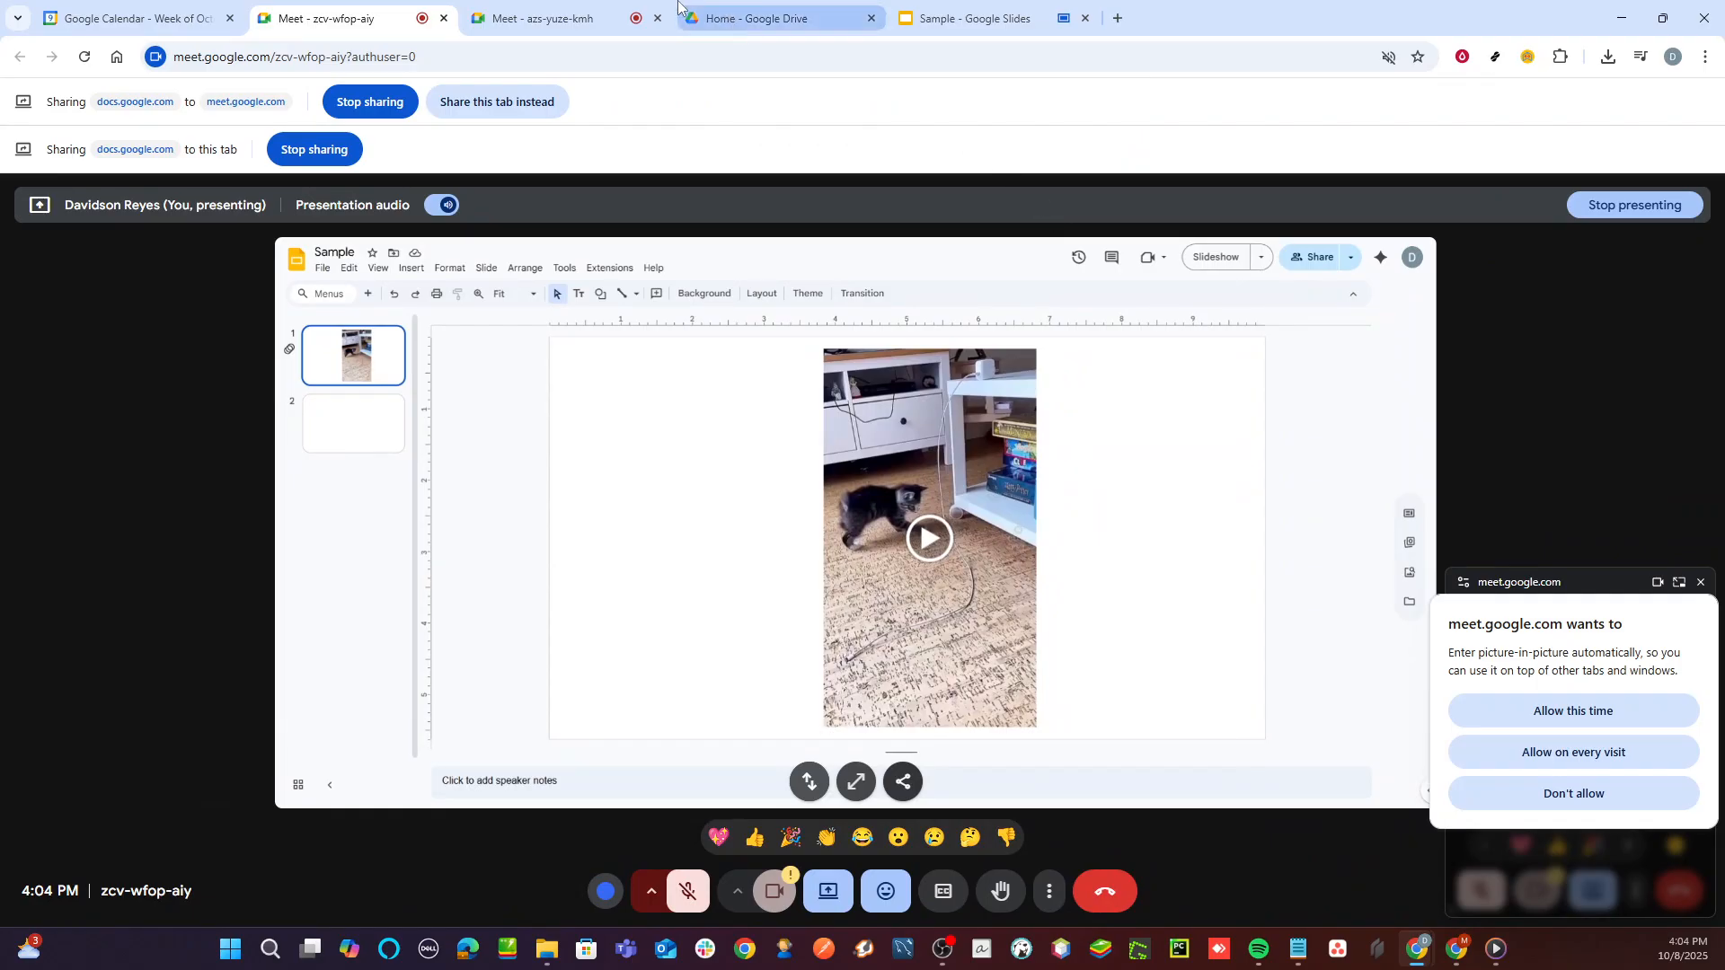
{"action": "left_click", "coordinate": [539, 18]}
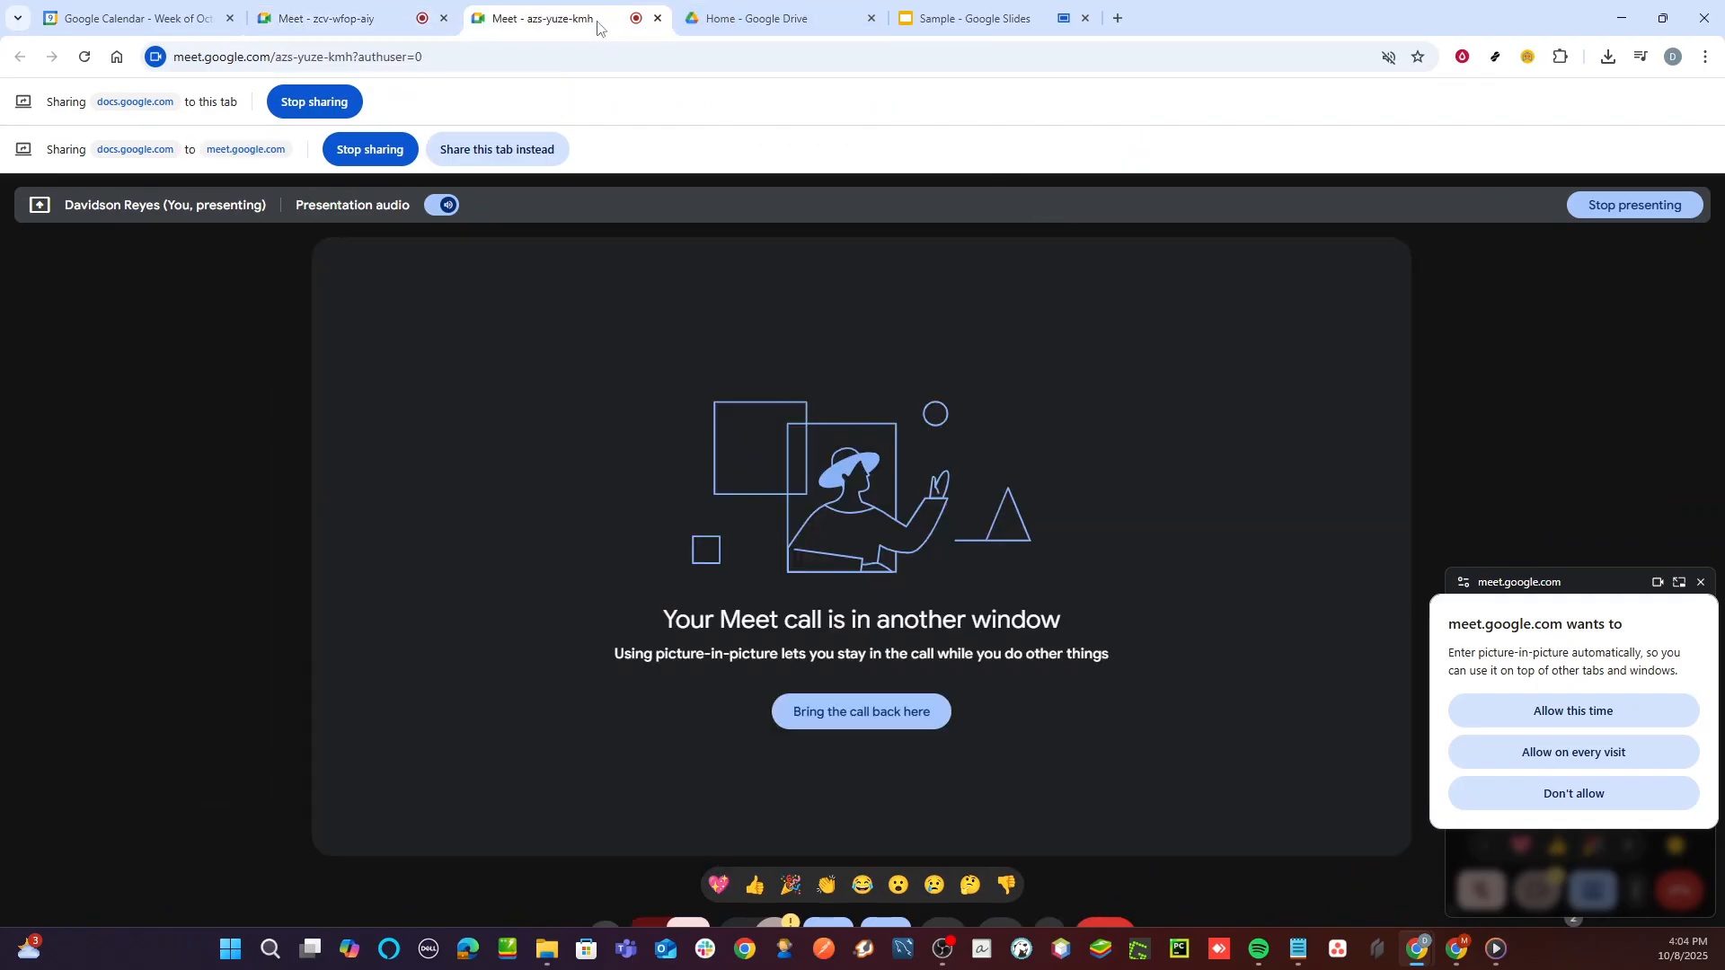